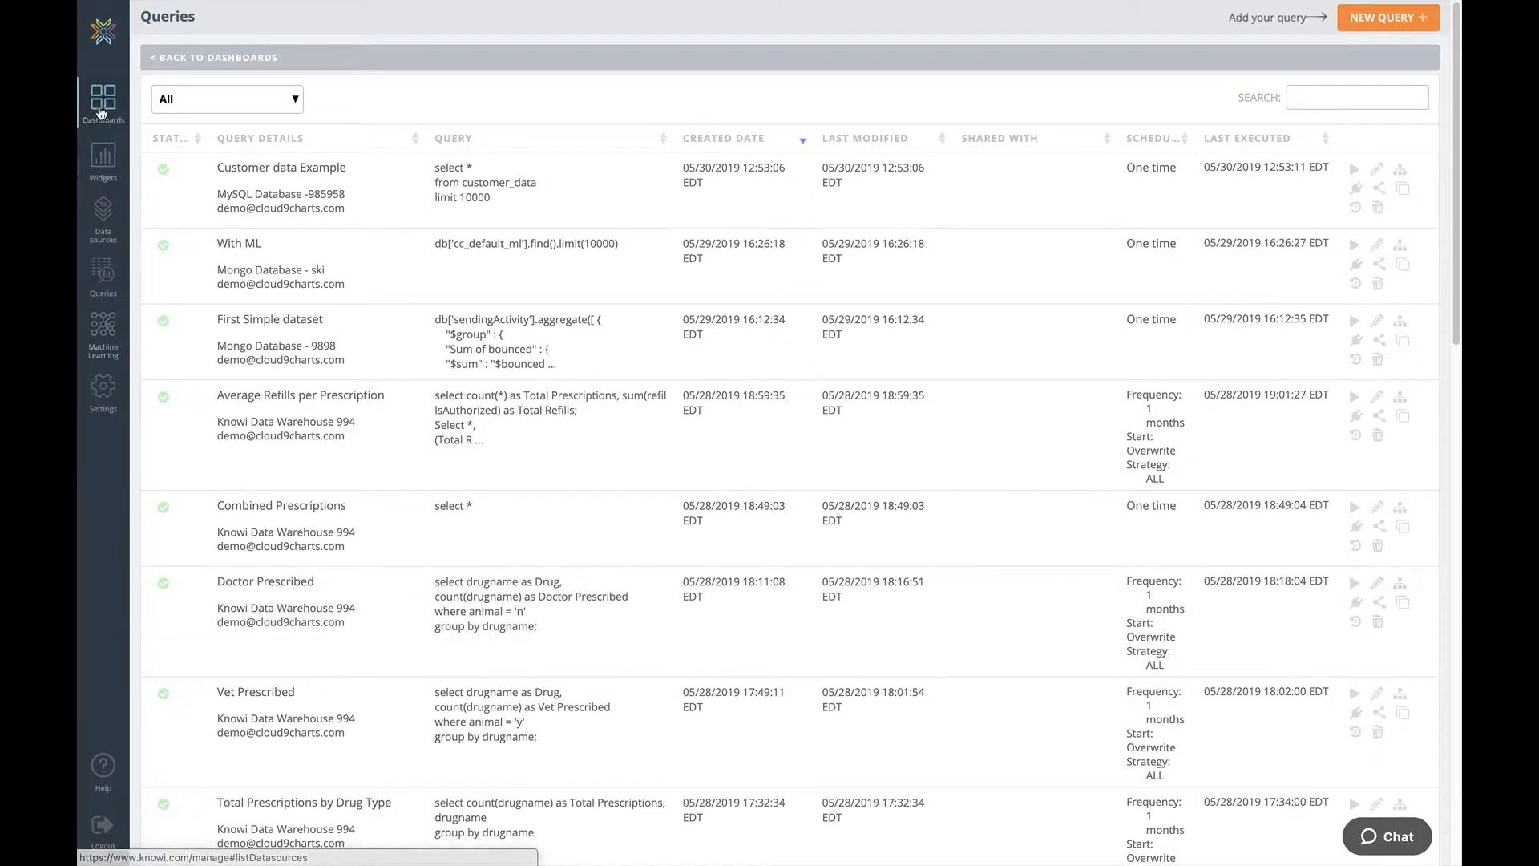
- Begin a new dashboard from the Dashboards panel and name it 'Demo'
{"action": "left_click", "coordinate": [103, 103]}
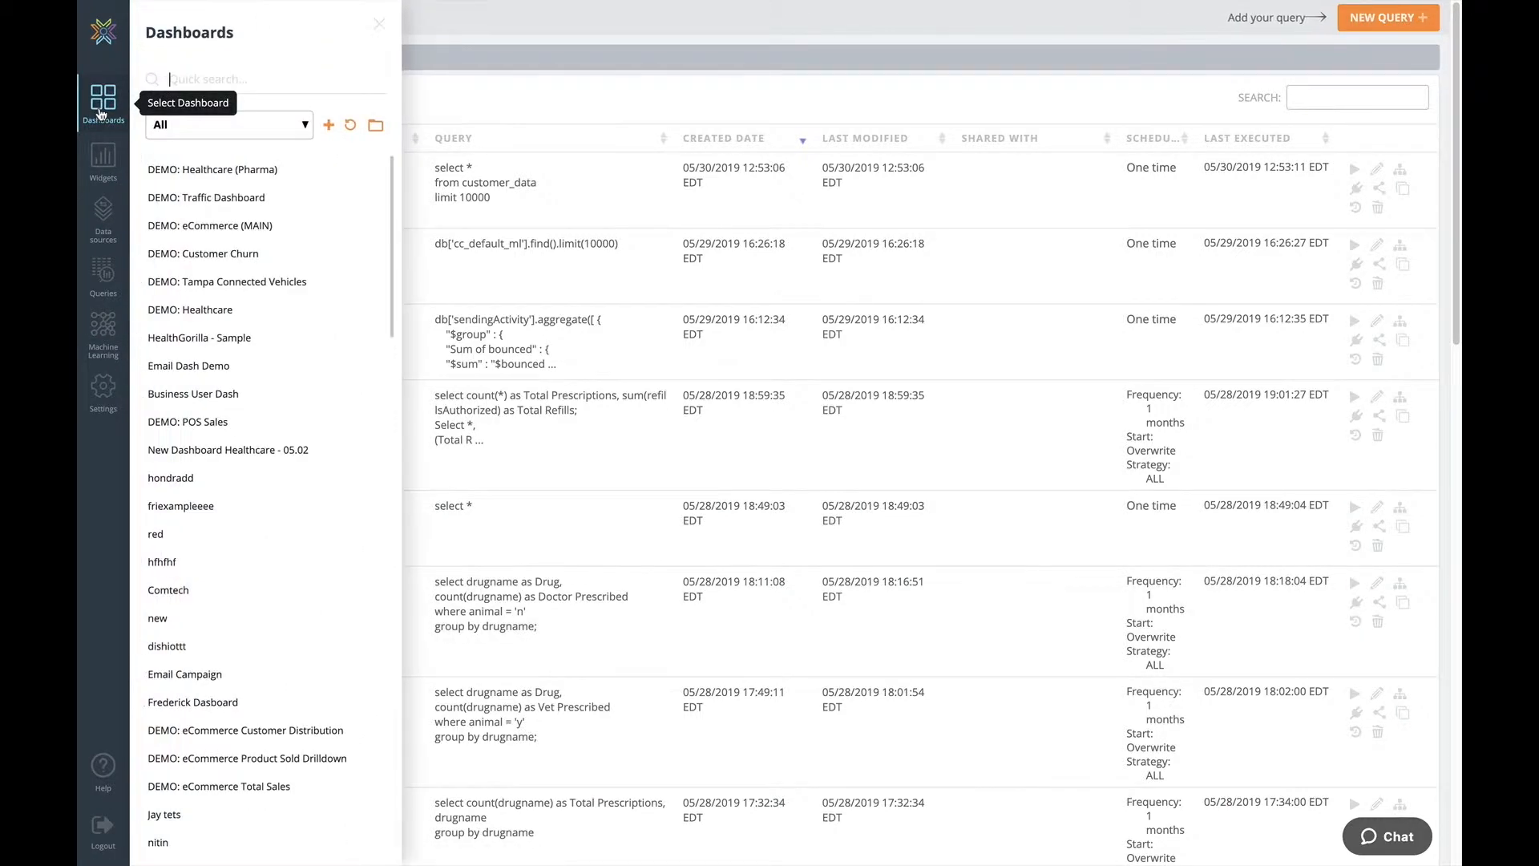
{"action": "mouse_move", "coordinate": [329, 125]}
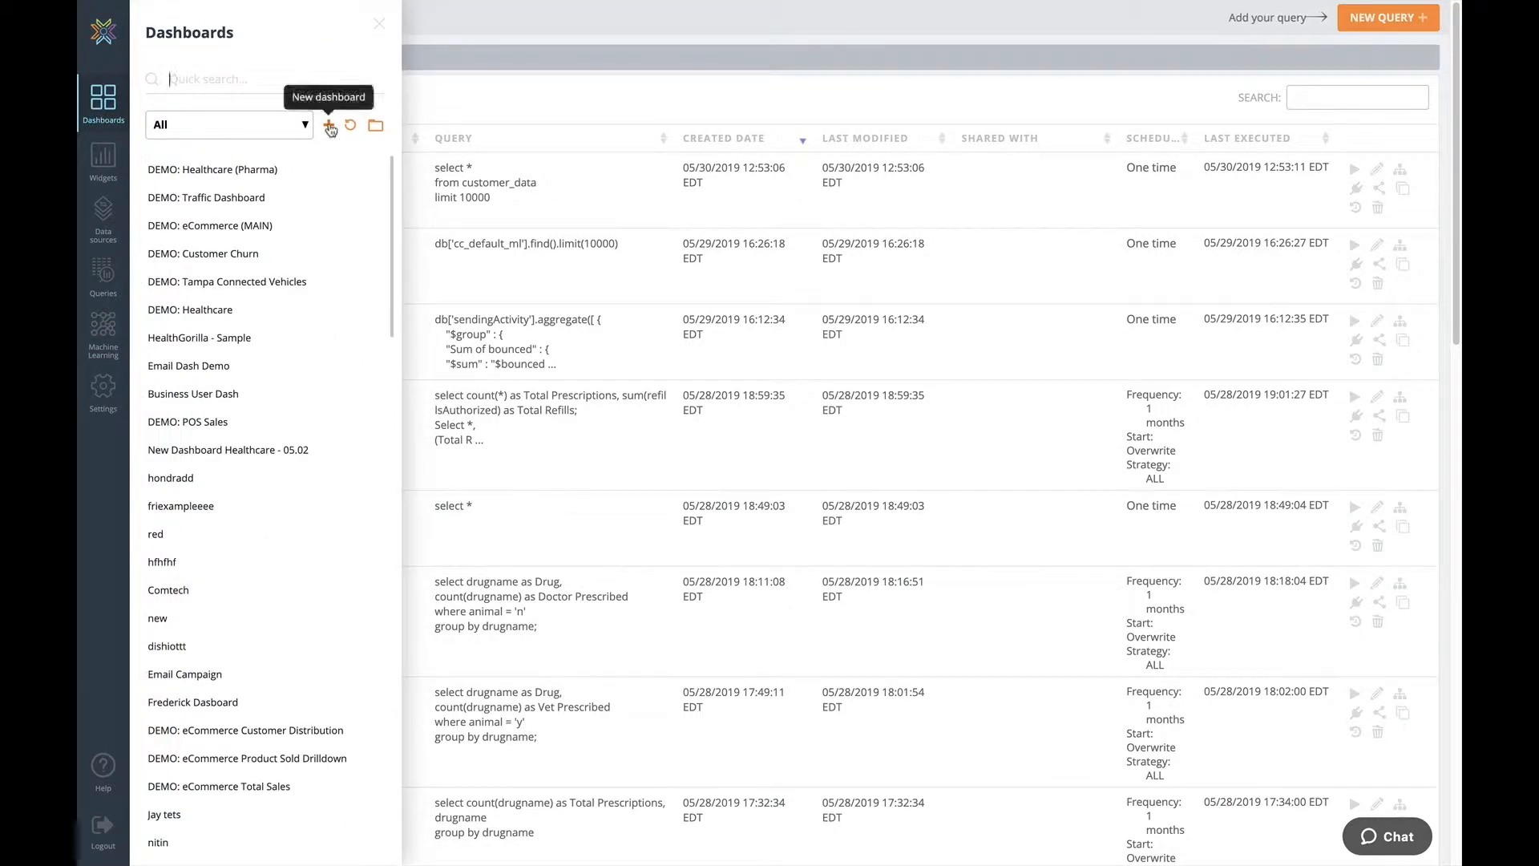
{"action": "left_click", "coordinate": [330, 125]}
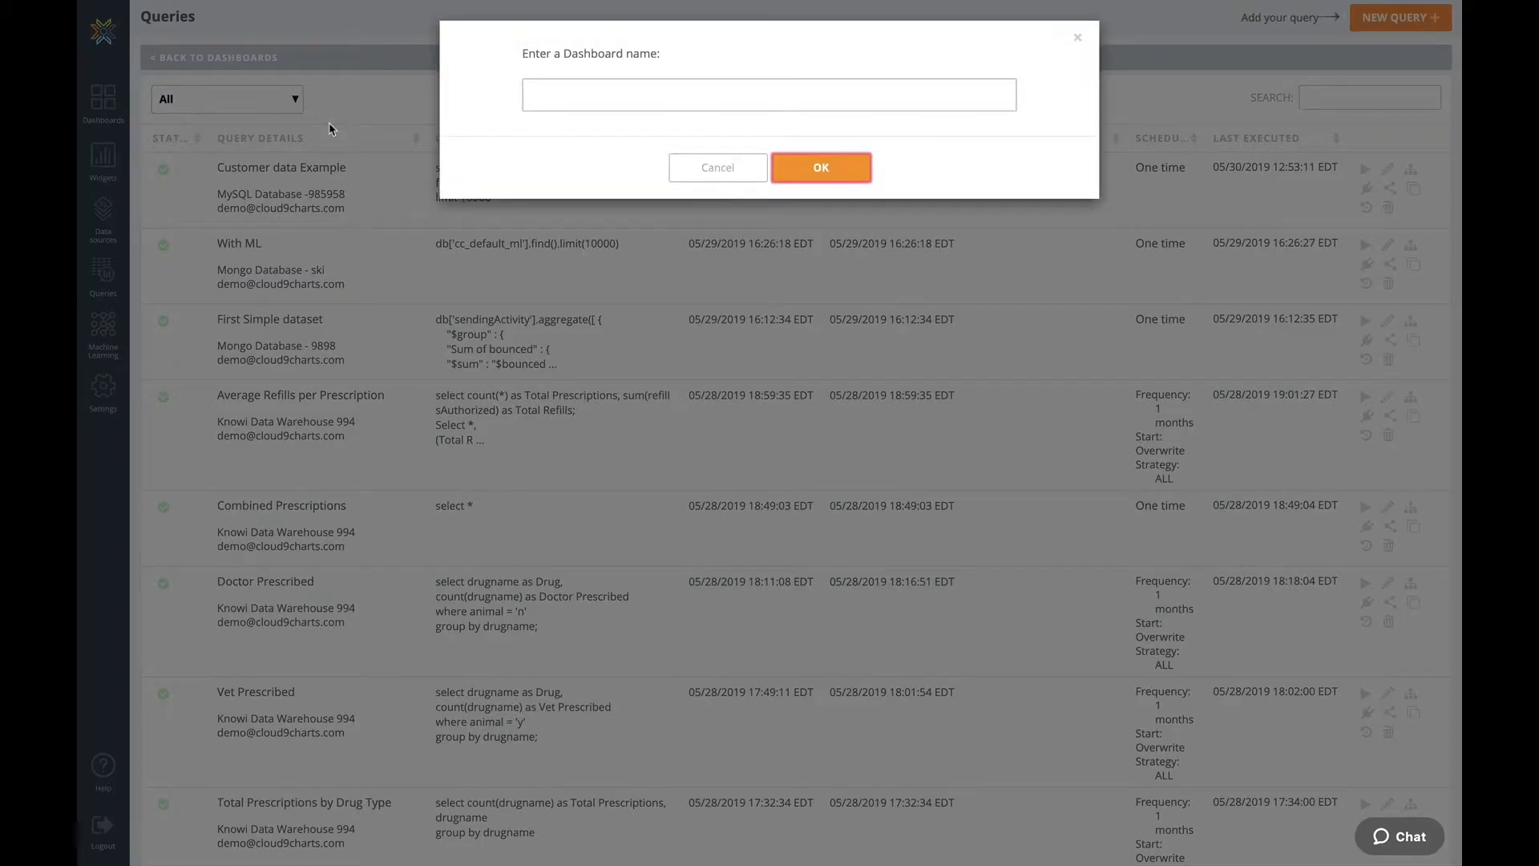
{"action": "left_click", "coordinate": [768, 94]}
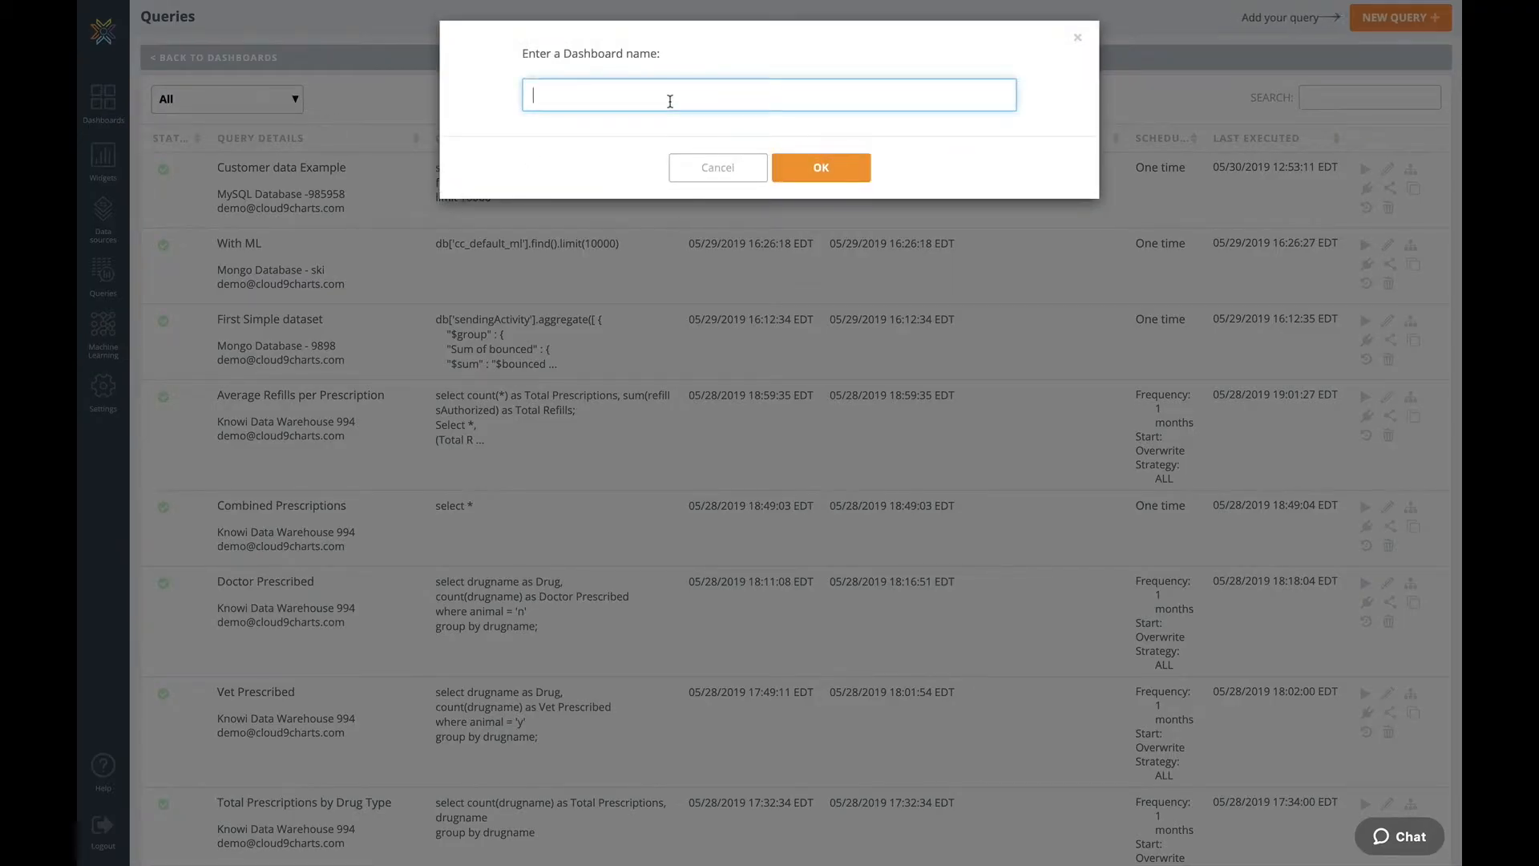
{"action": "type", "text": "Dem"}
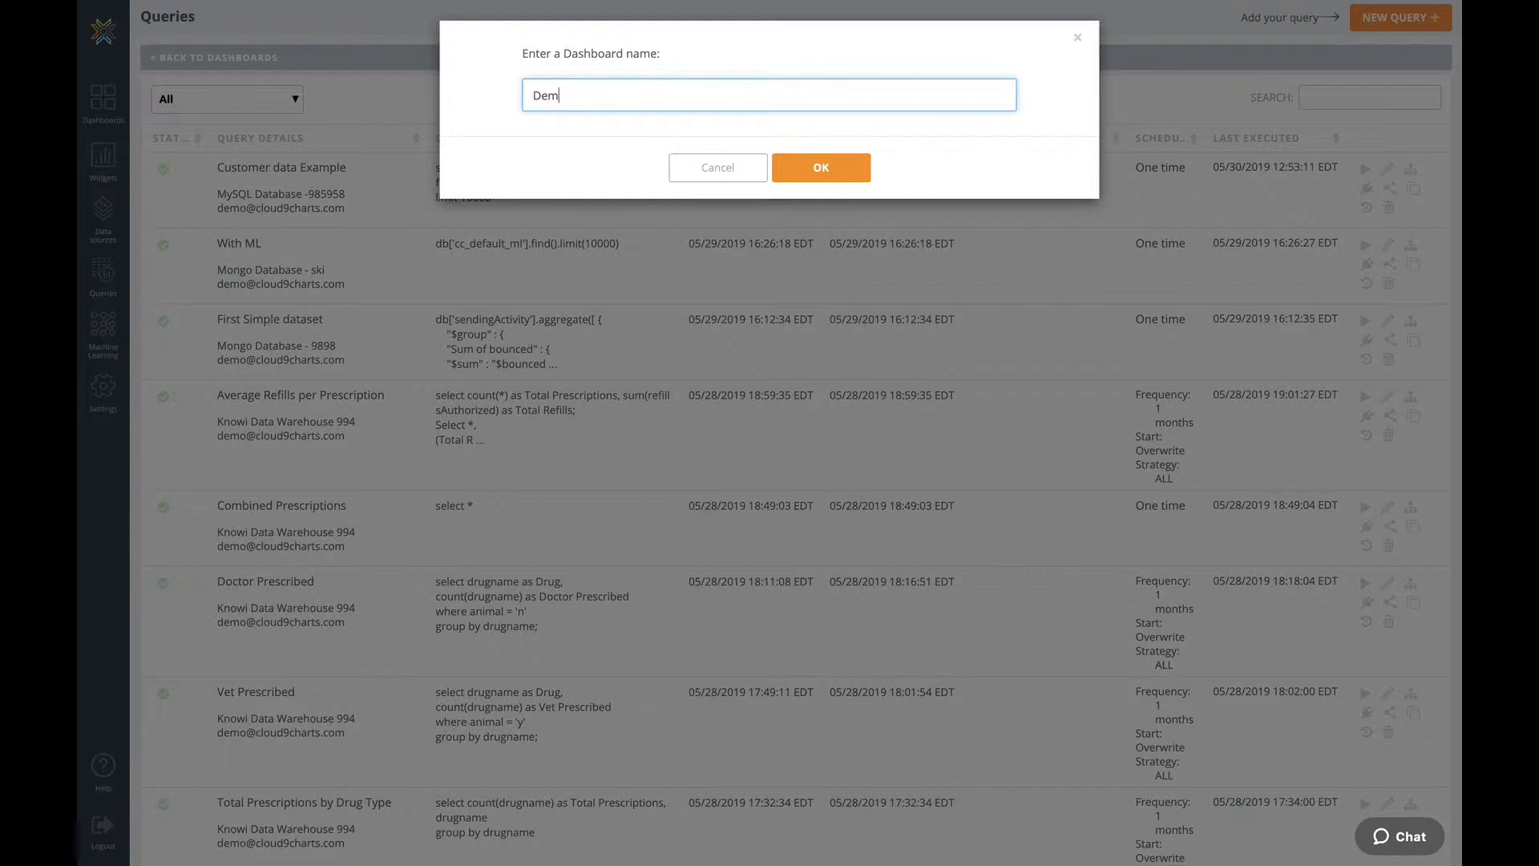
{"action": "type", "text": "o"}
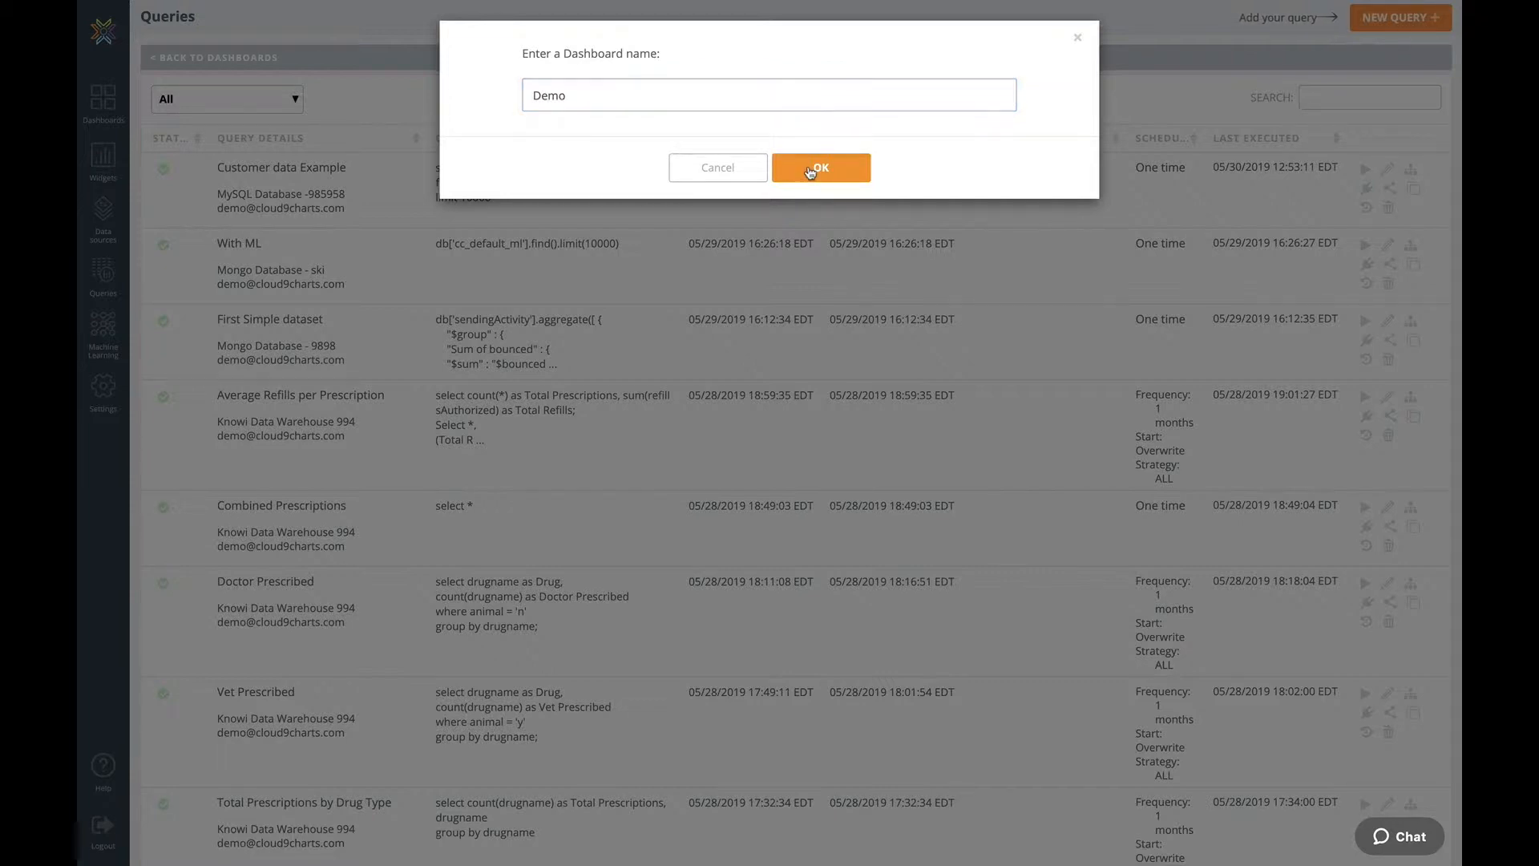
- Confirm the Demo dashboard and place the Doctor Prescribed chart from the widget library
{"action": "left_click", "coordinate": [820, 166]}
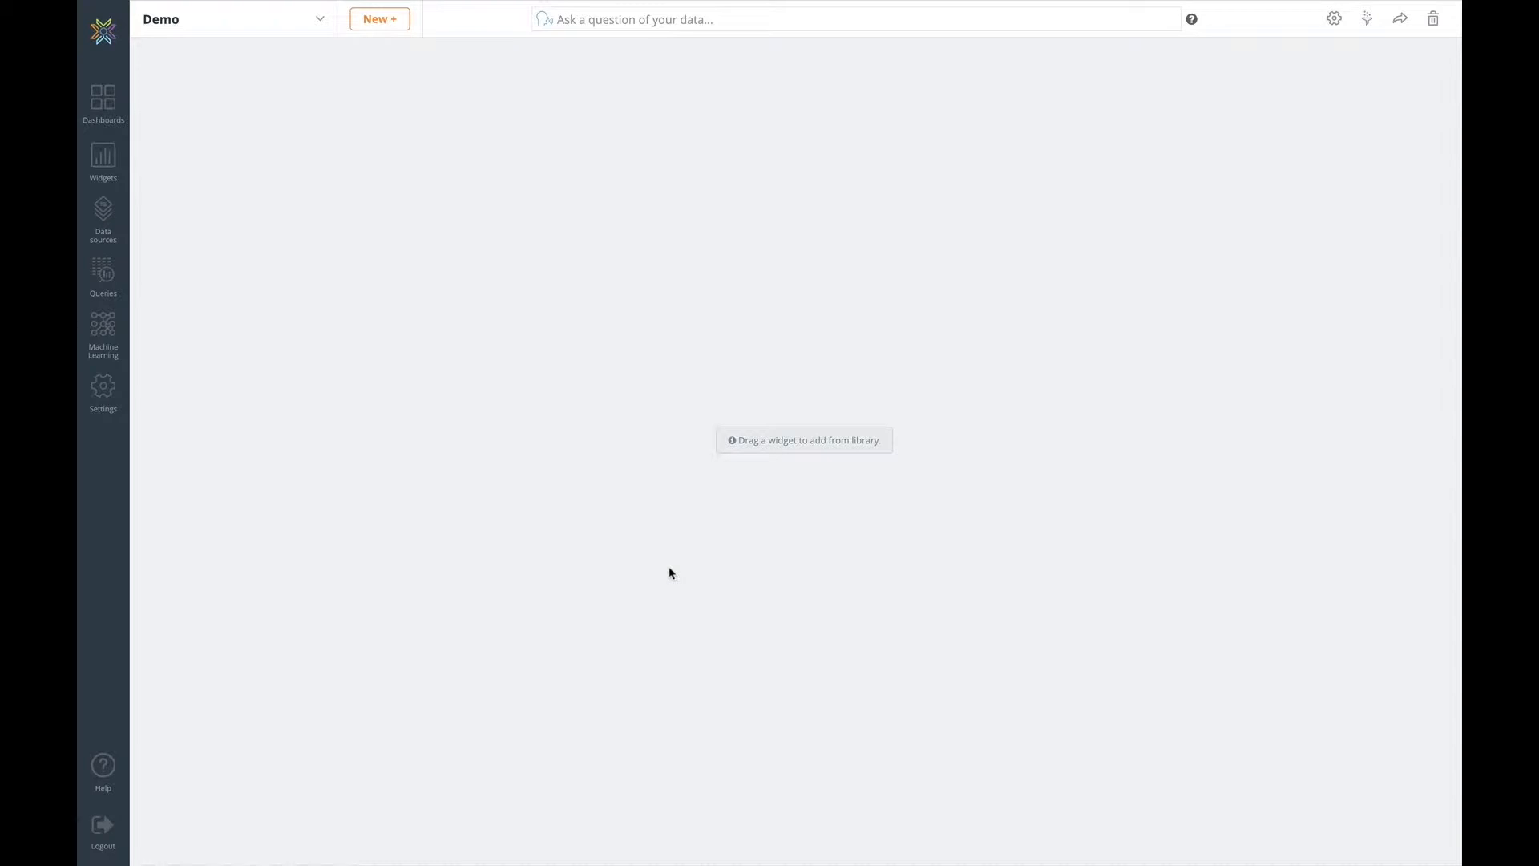
{"action": "left_click", "coordinate": [102, 162]}
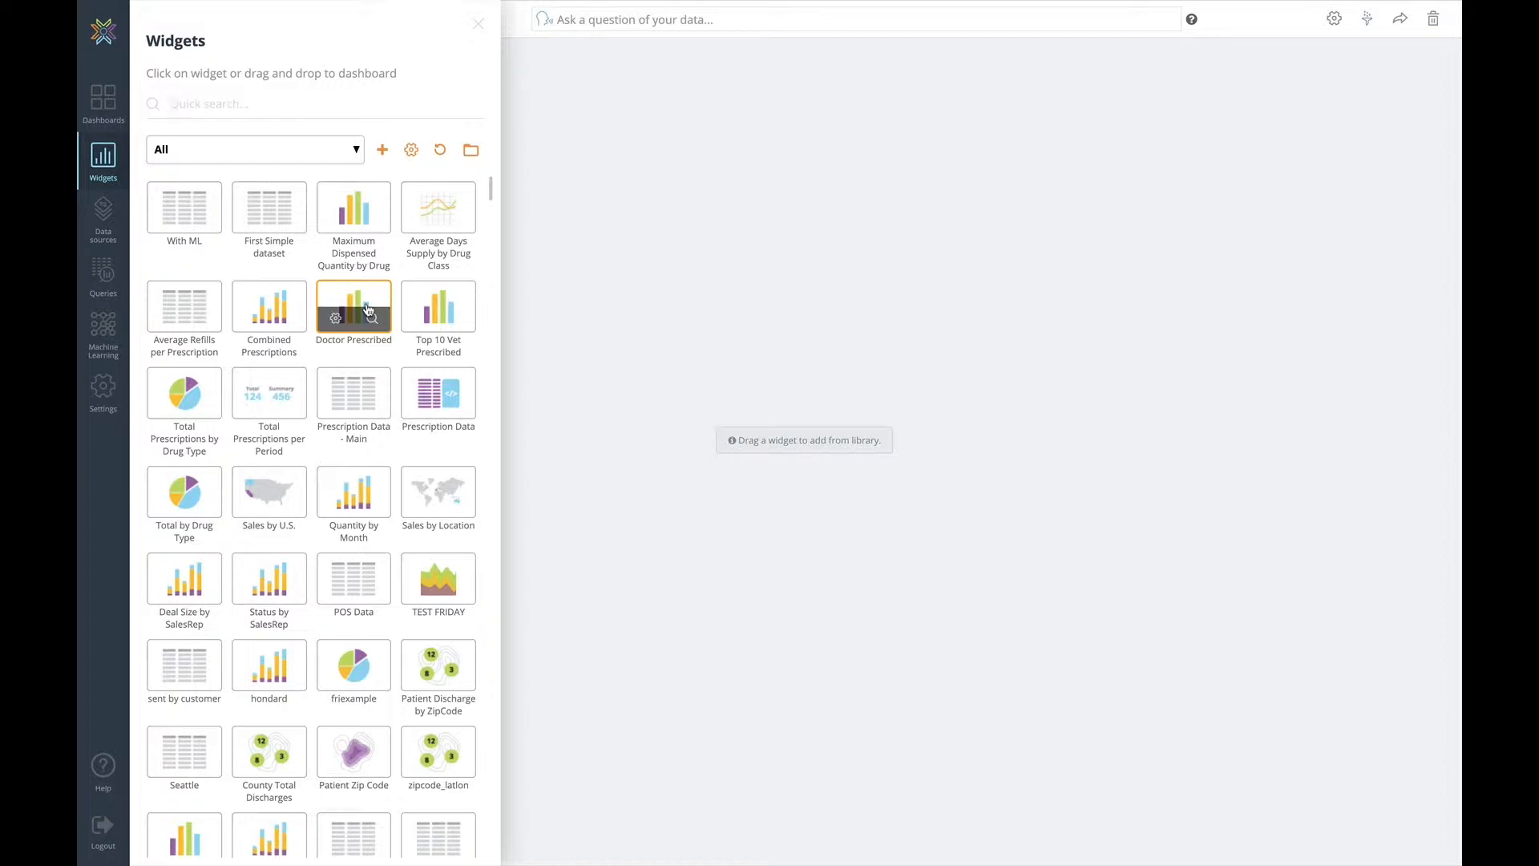
{"action": "left_click", "coordinate": [352, 307]}
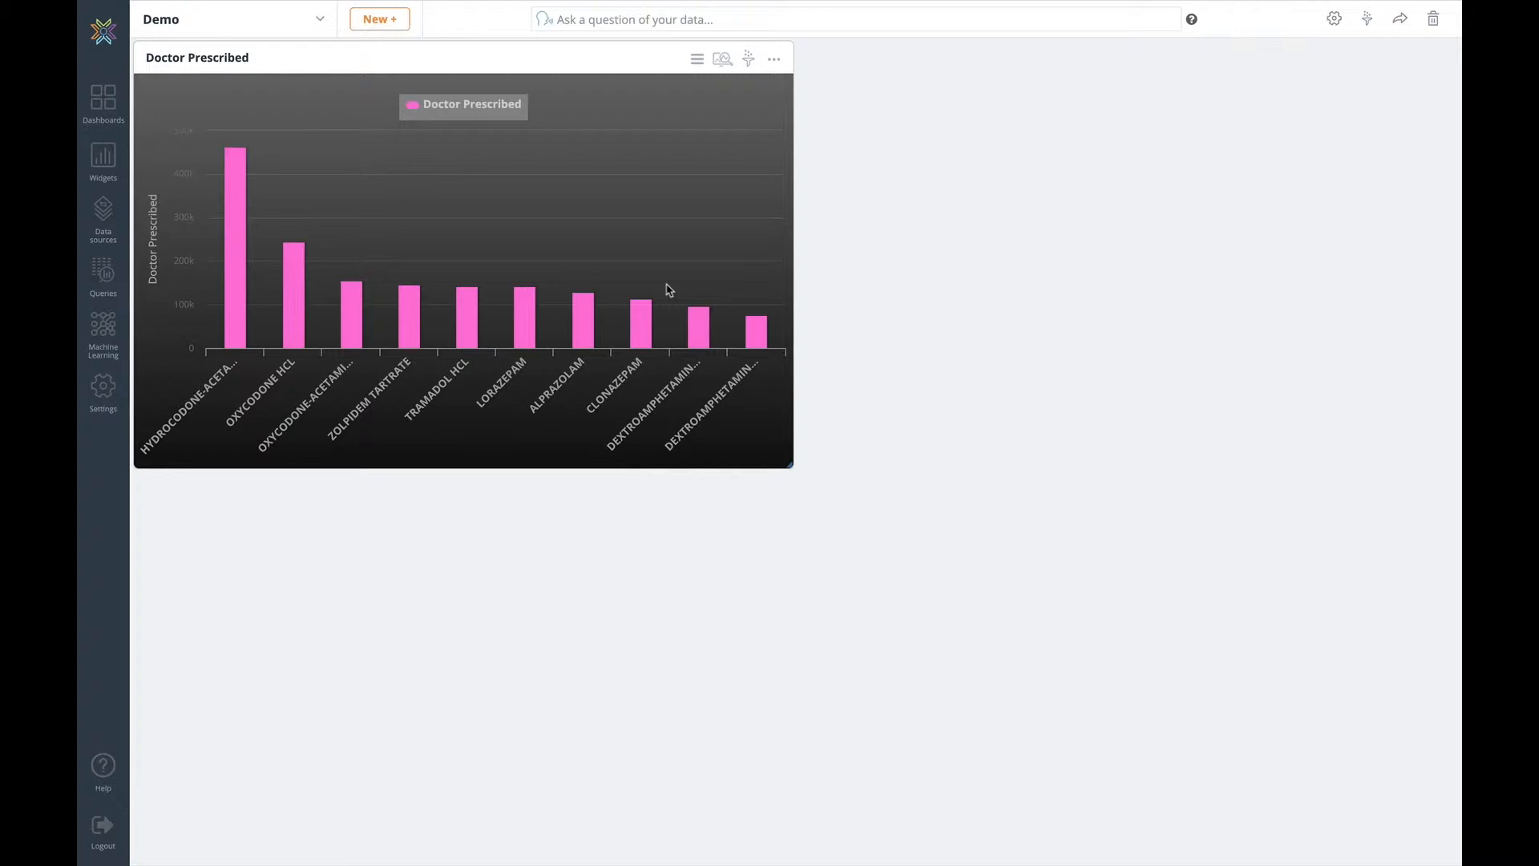
{"action": "mouse_move", "coordinate": [829, 159]}
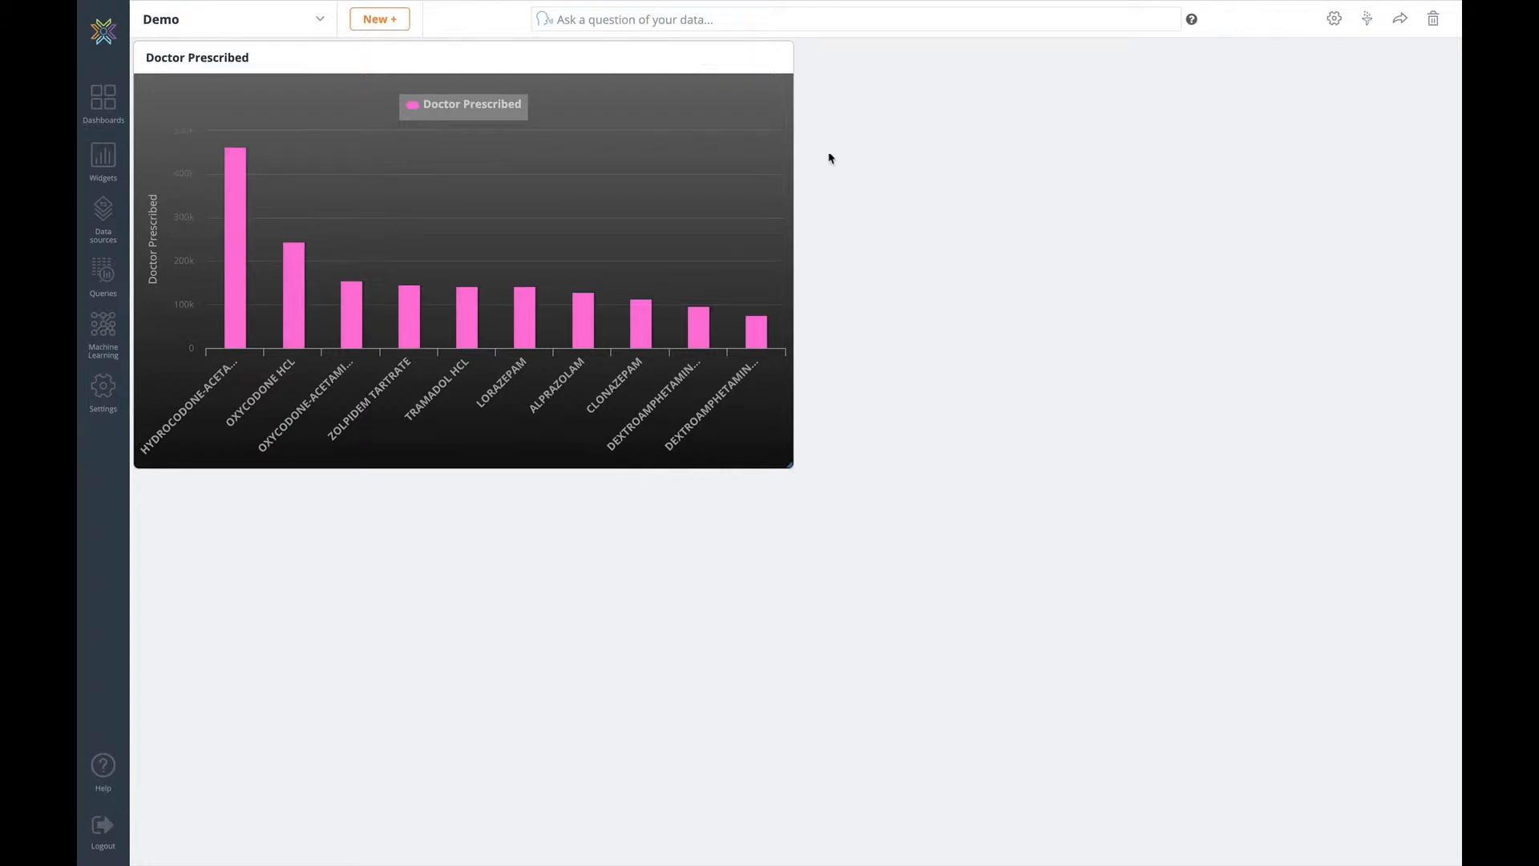
{"action": "mouse_move", "coordinate": [776, 59]}
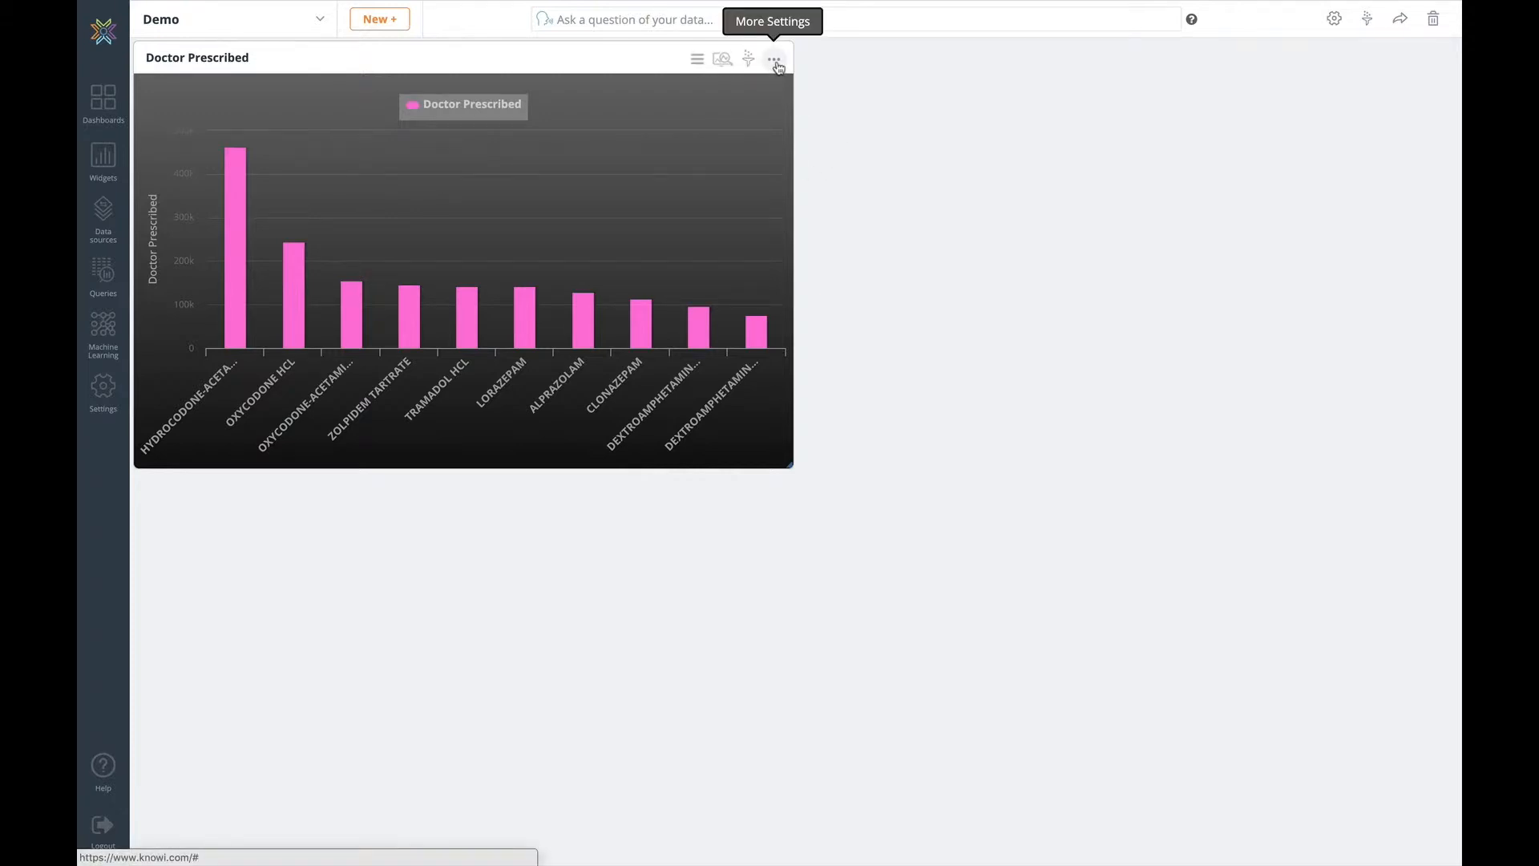
{"action": "left_click", "coordinate": [777, 60]}
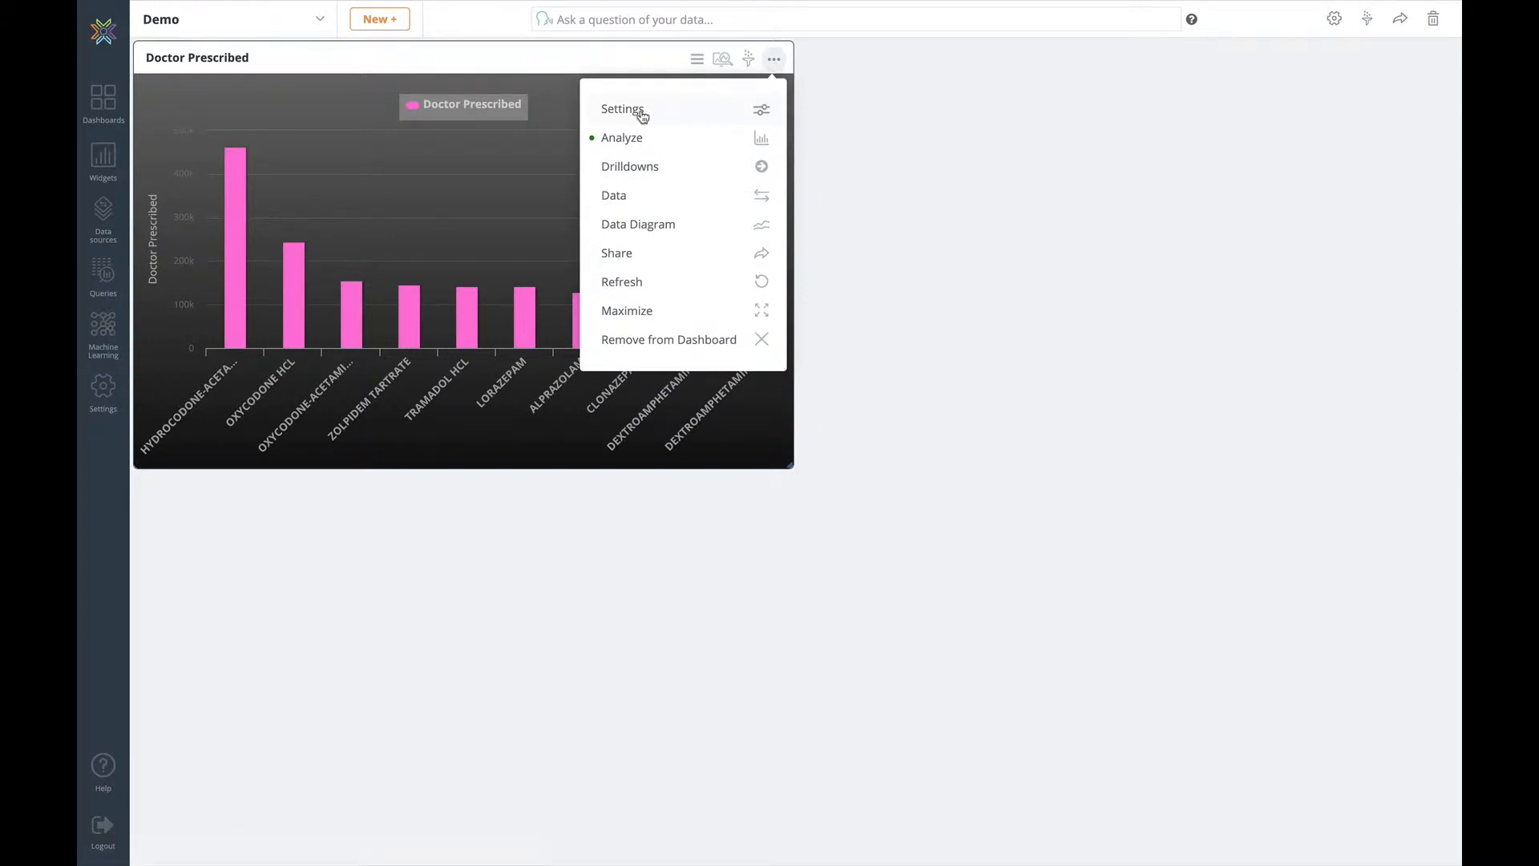
{"action": "left_click", "coordinate": [624, 109]}
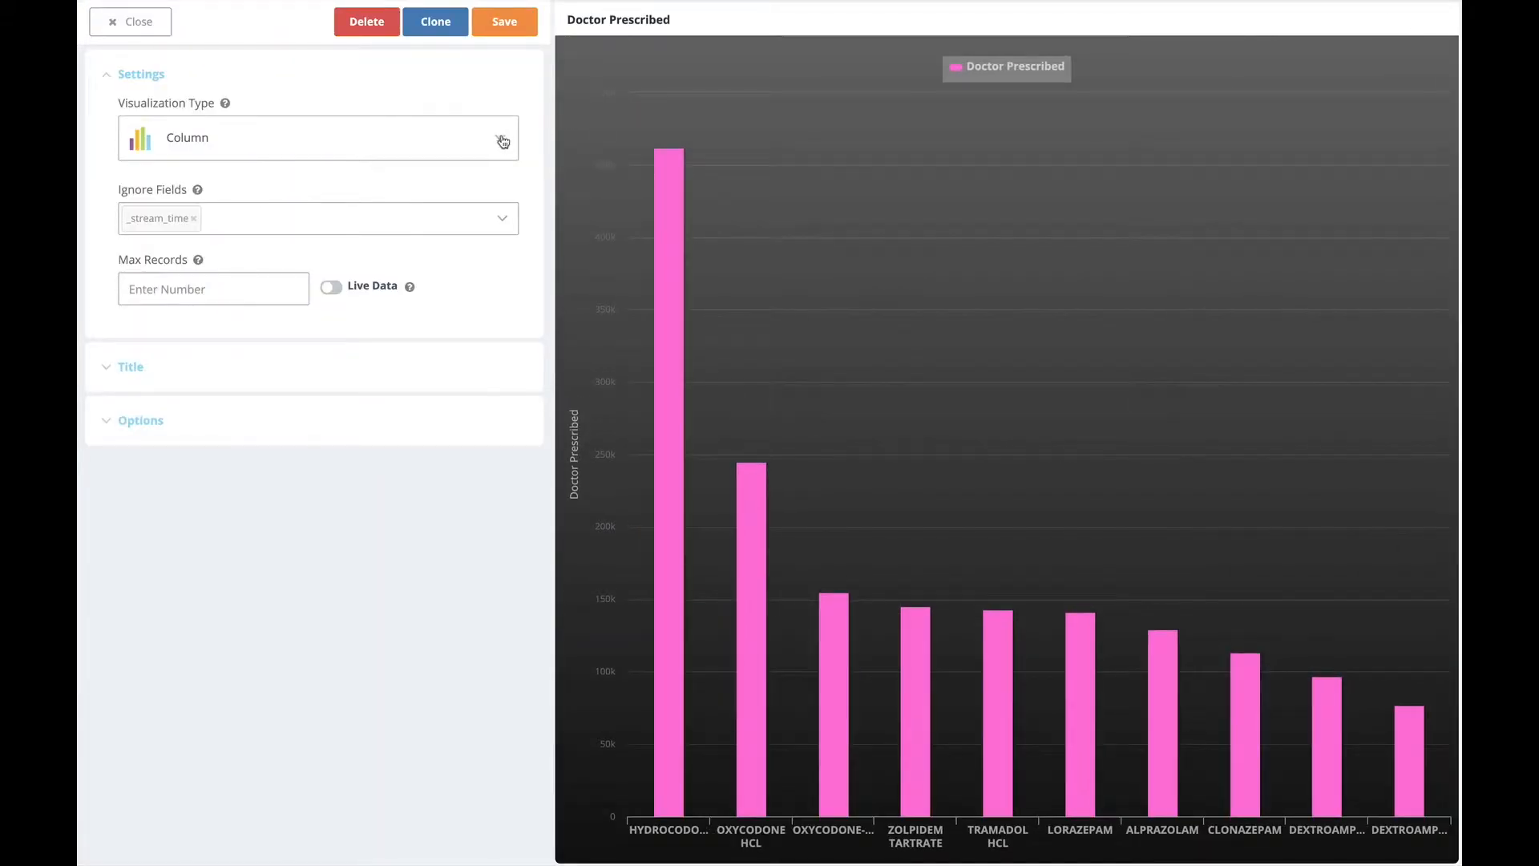
{"action": "left_click", "coordinate": [318, 138]}
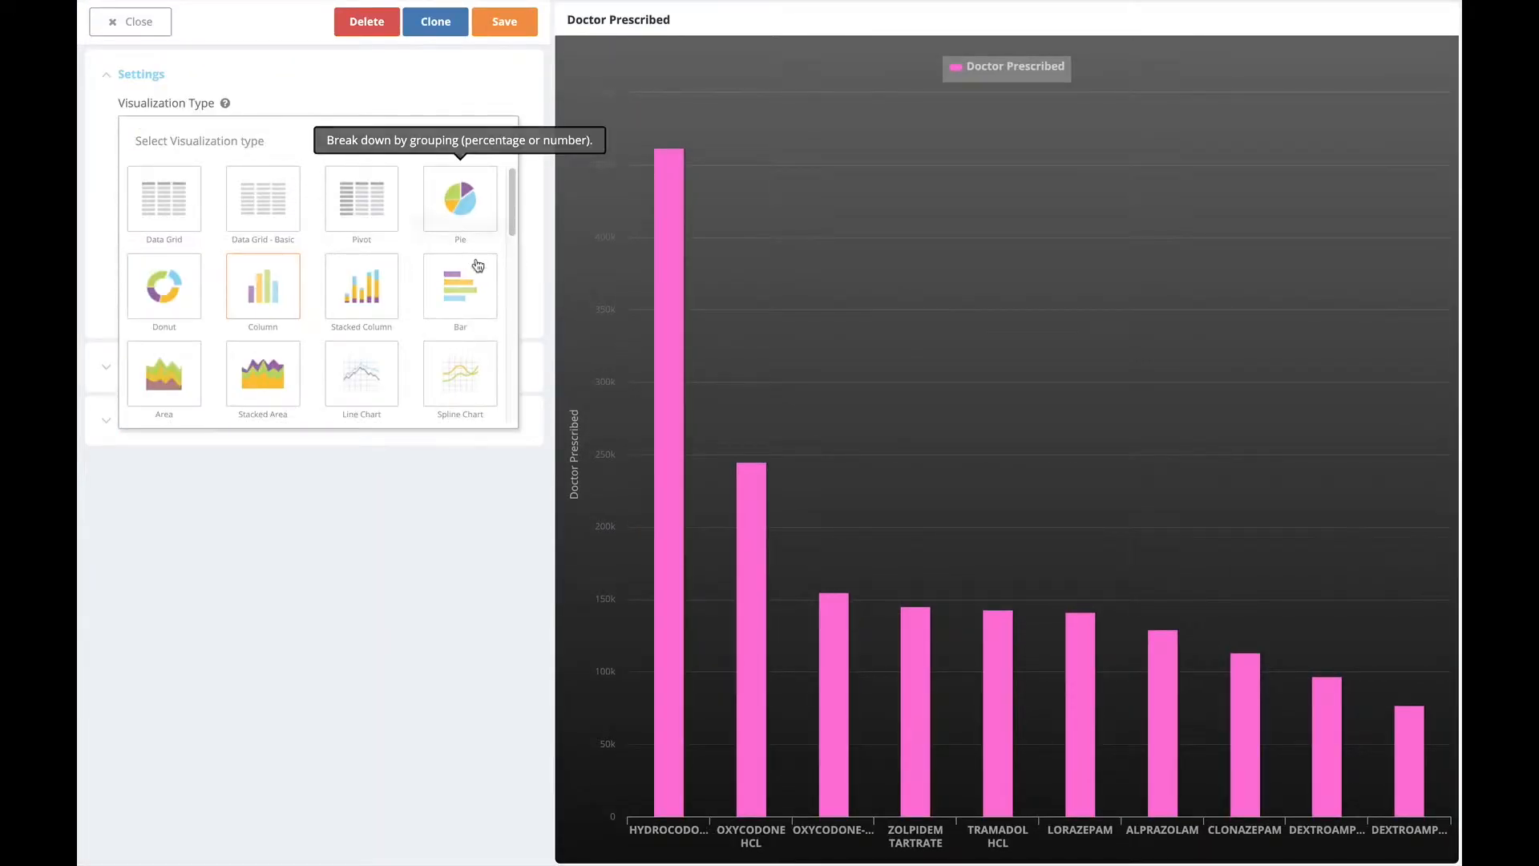
{"action": "left_click", "coordinate": [262, 287]}
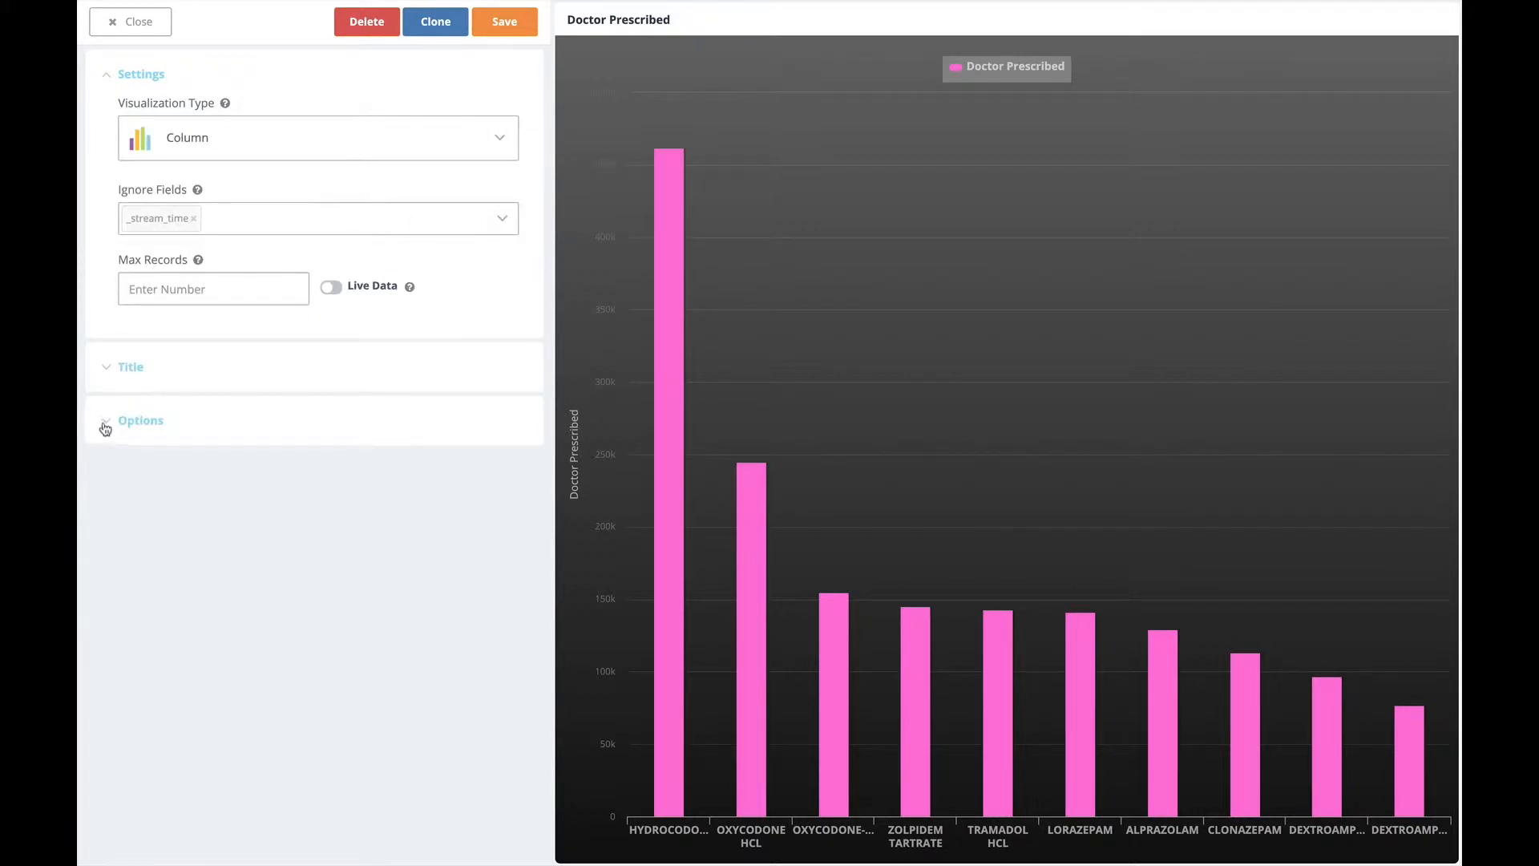
{"action": "left_click", "coordinate": [141, 420]}
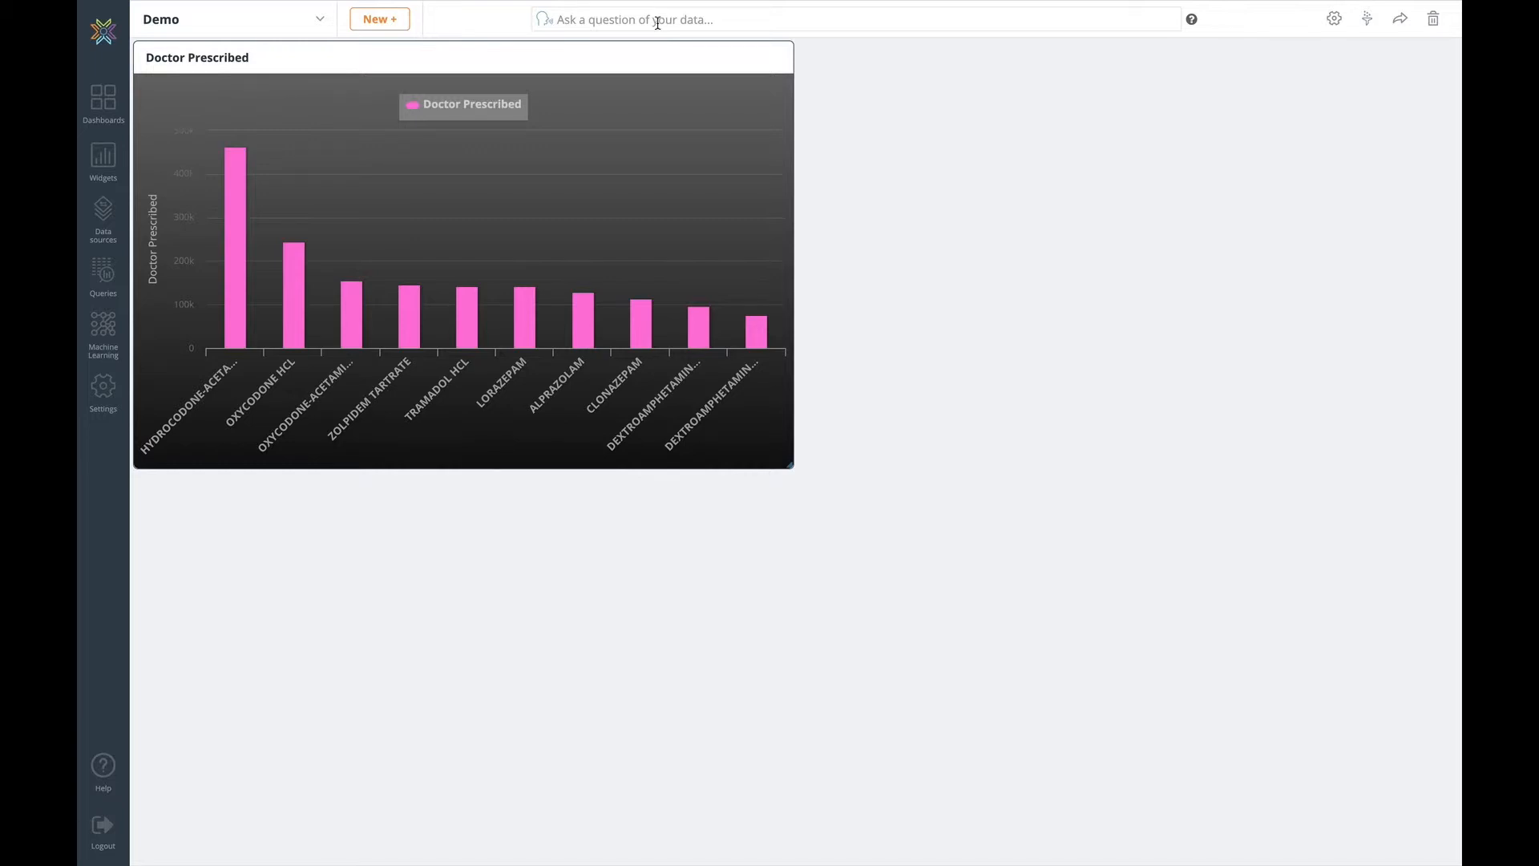
{"action": "left_click", "coordinate": [629, 19]}
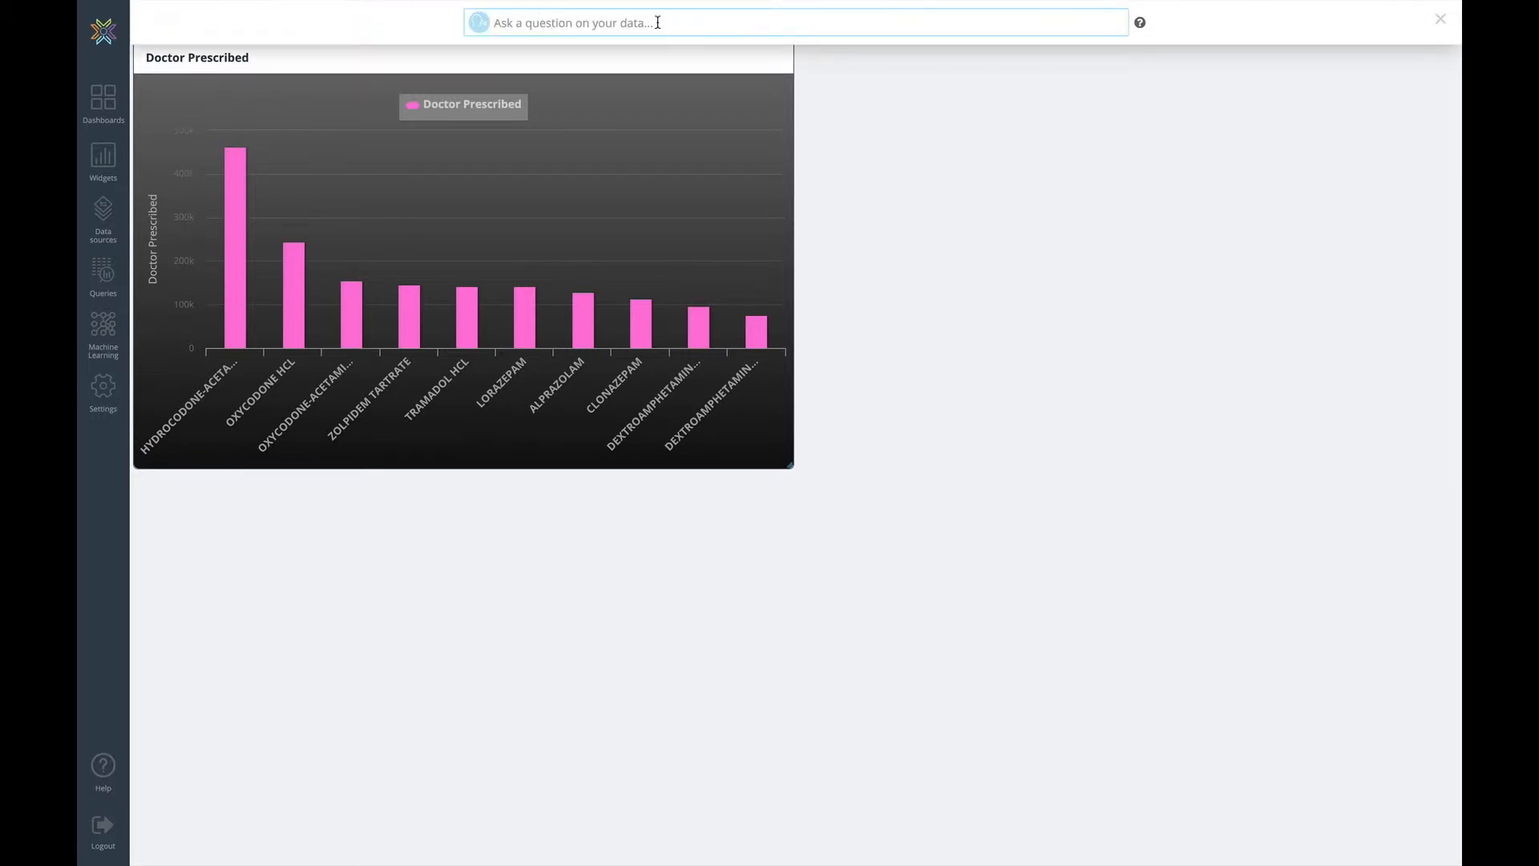
{"action": "type", "text": "total"}
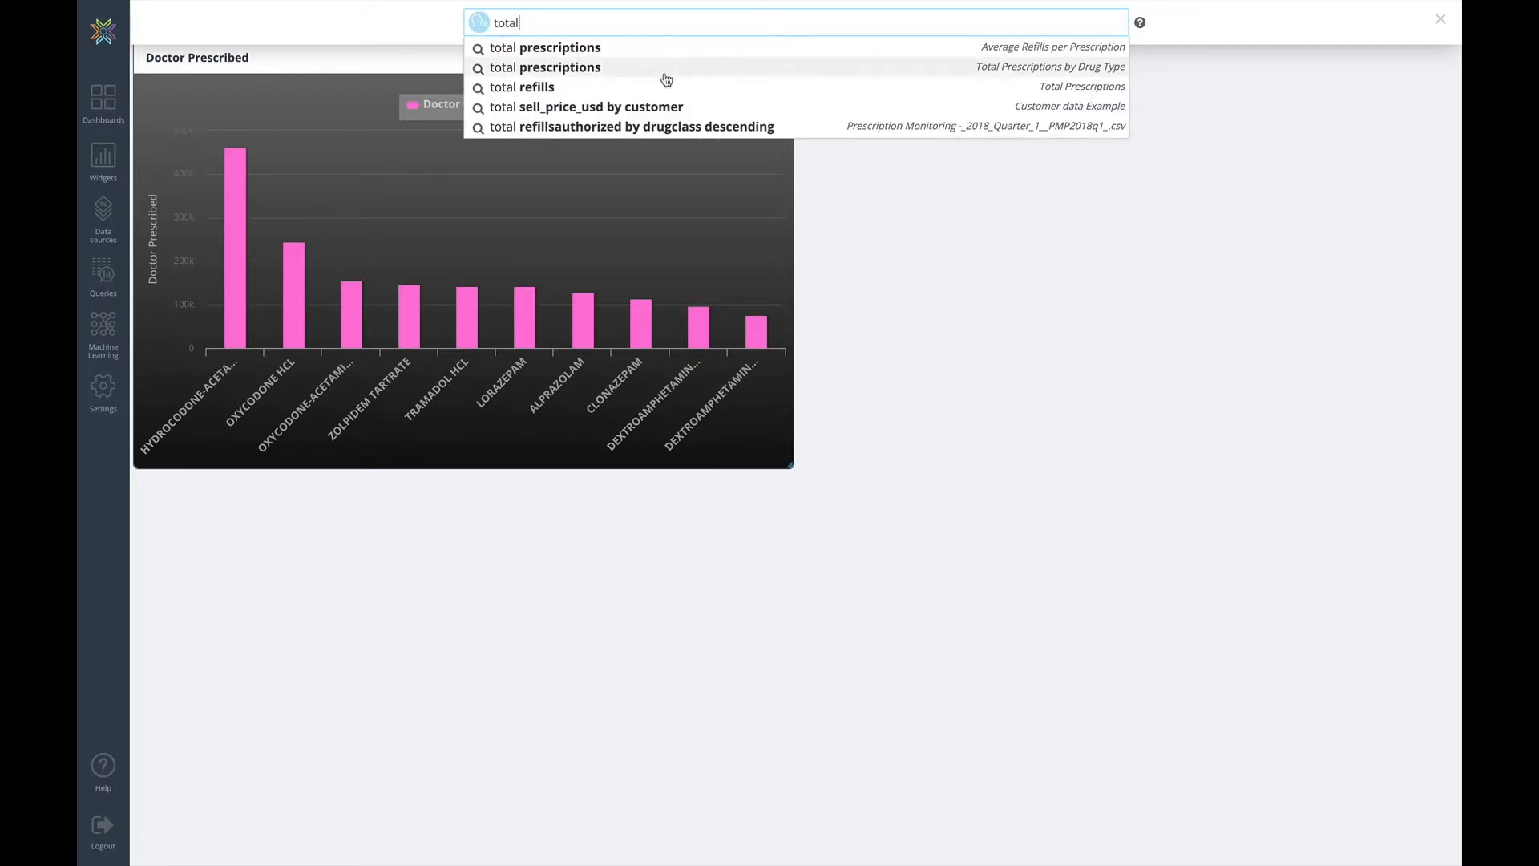
{"action": "left_click", "coordinate": [636, 125]}
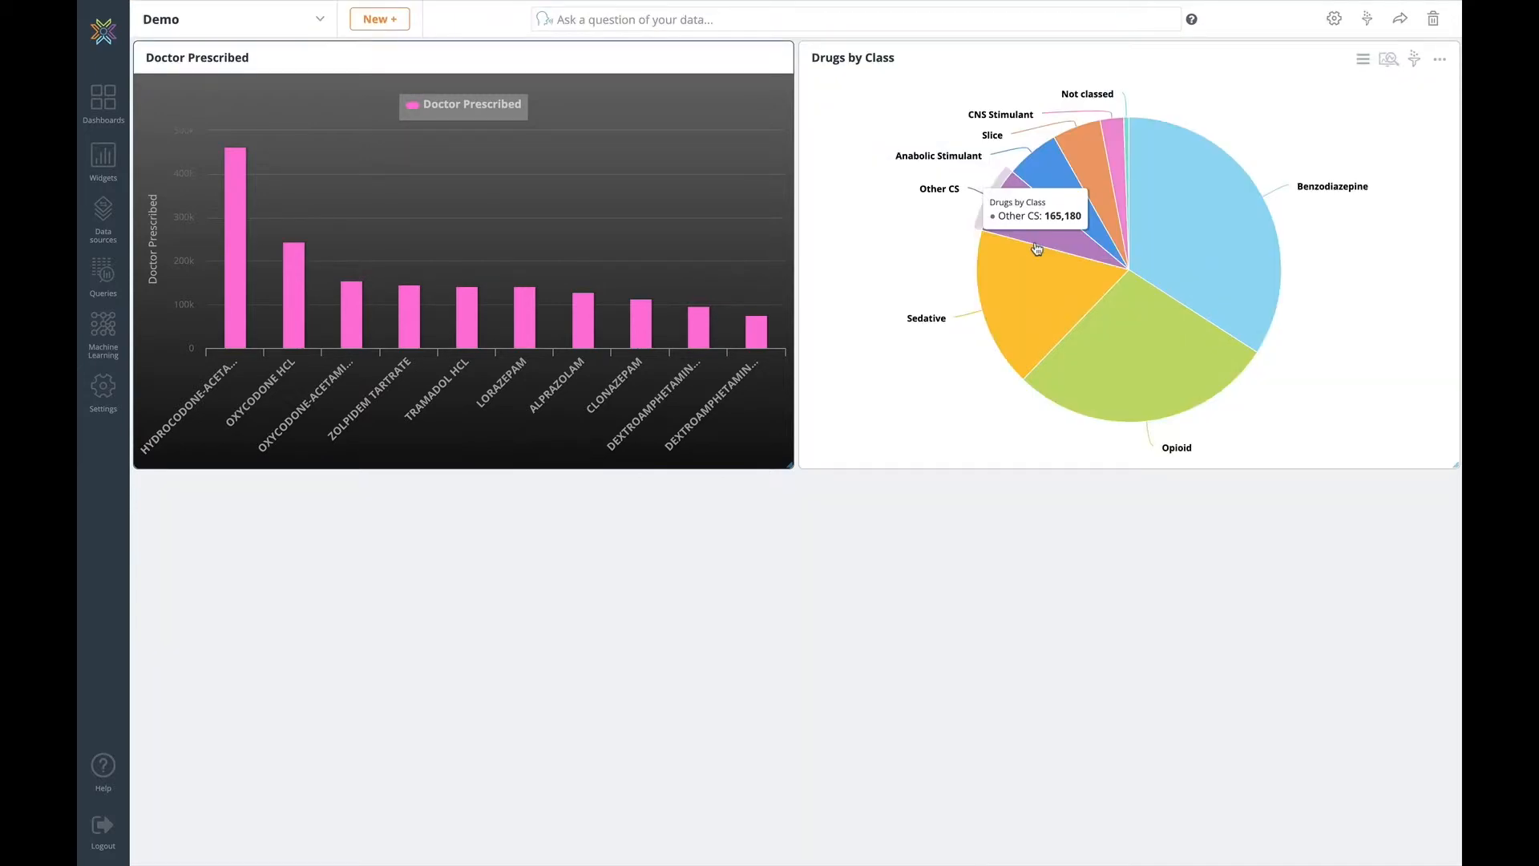
{"action": "mouse_move", "coordinate": [1097, 226]}
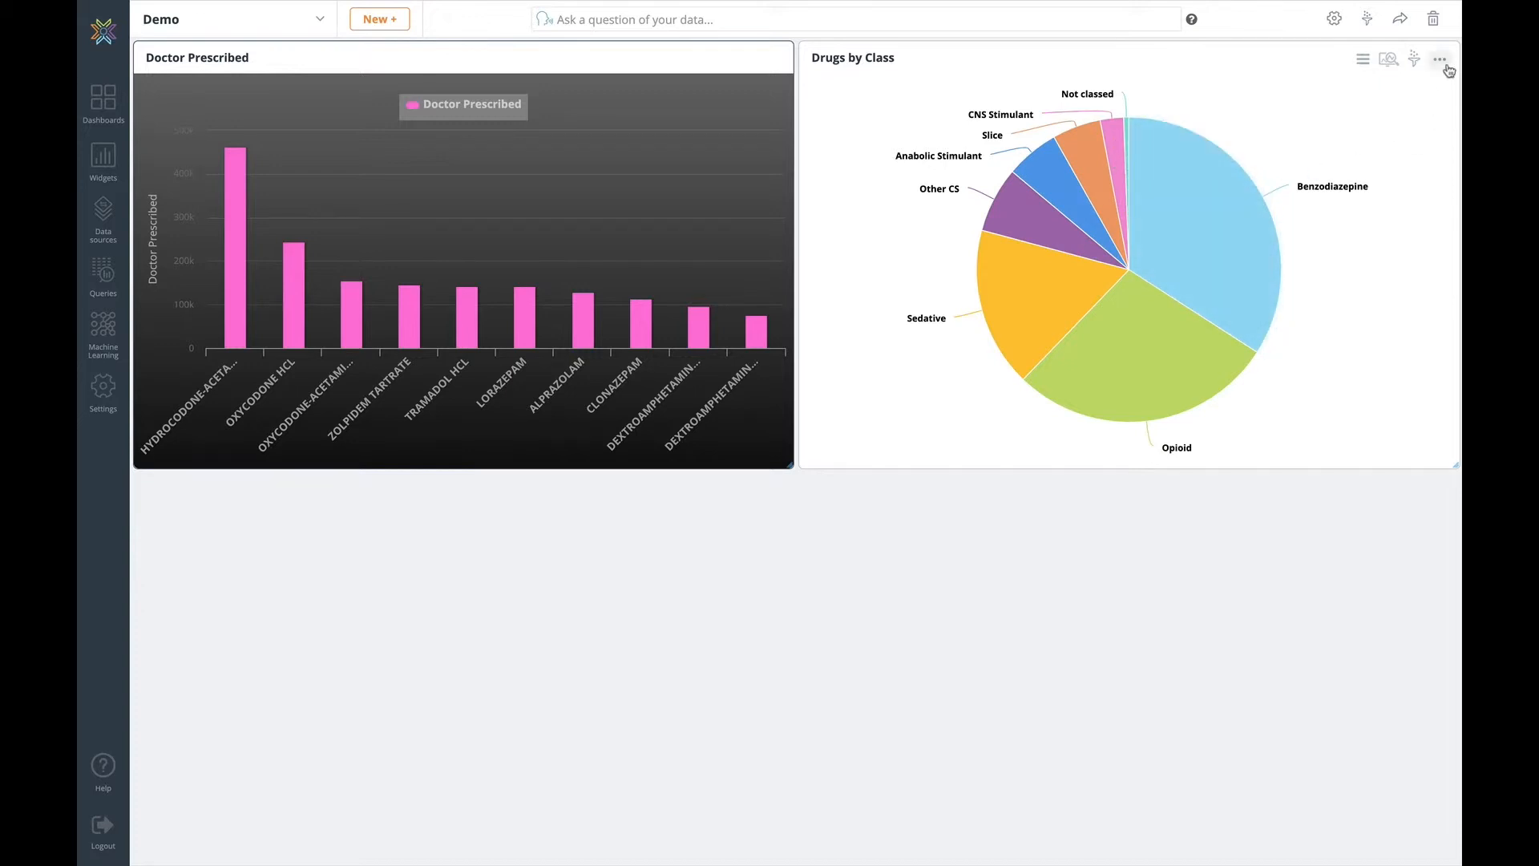
{"action": "mouse_move", "coordinate": [1439, 58]}
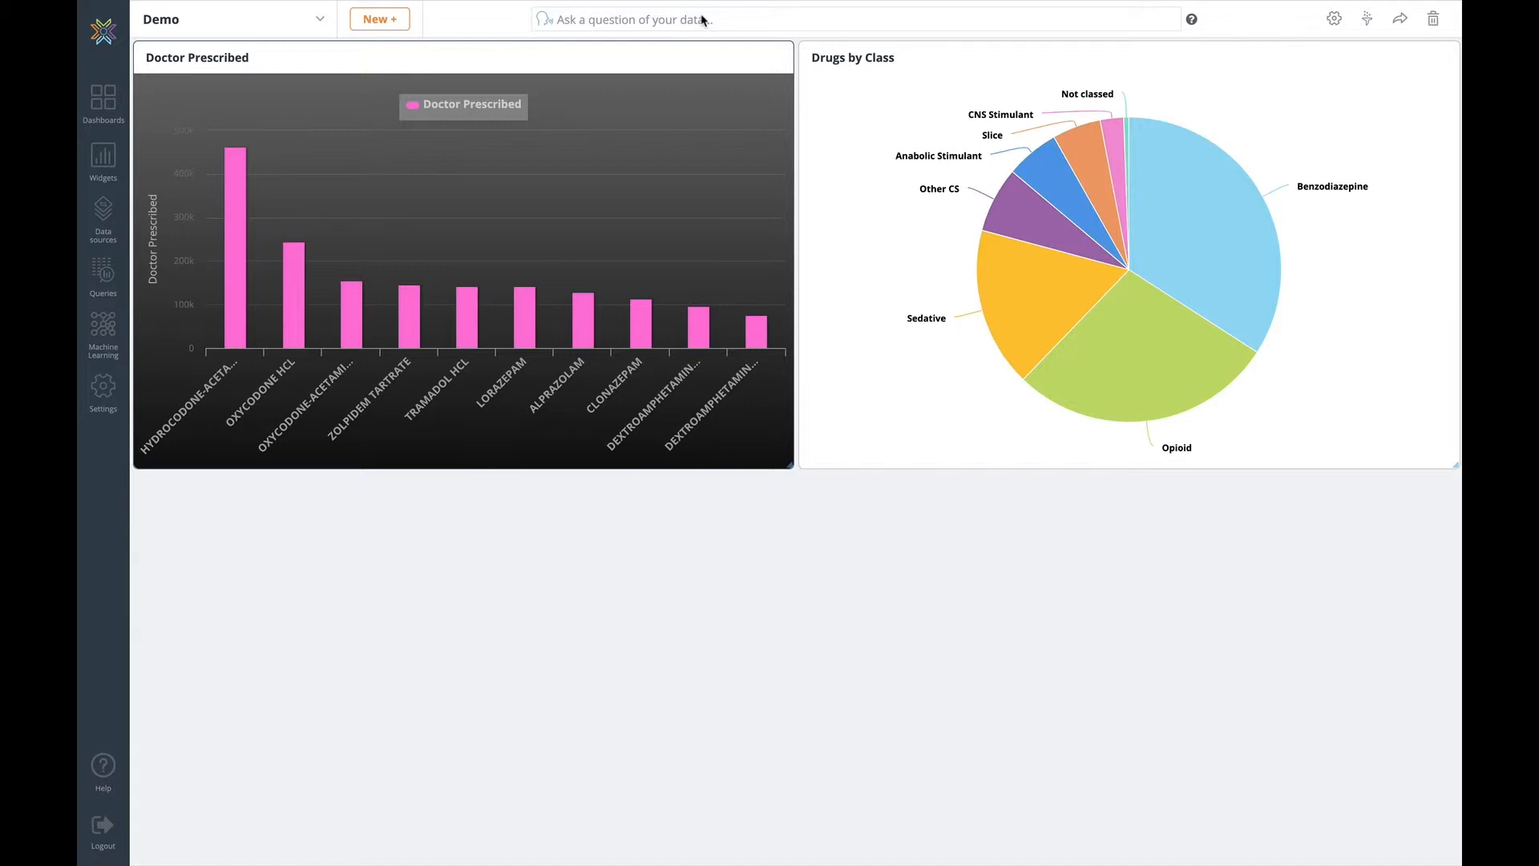
{"action": "mouse_move", "coordinate": [721, 60]}
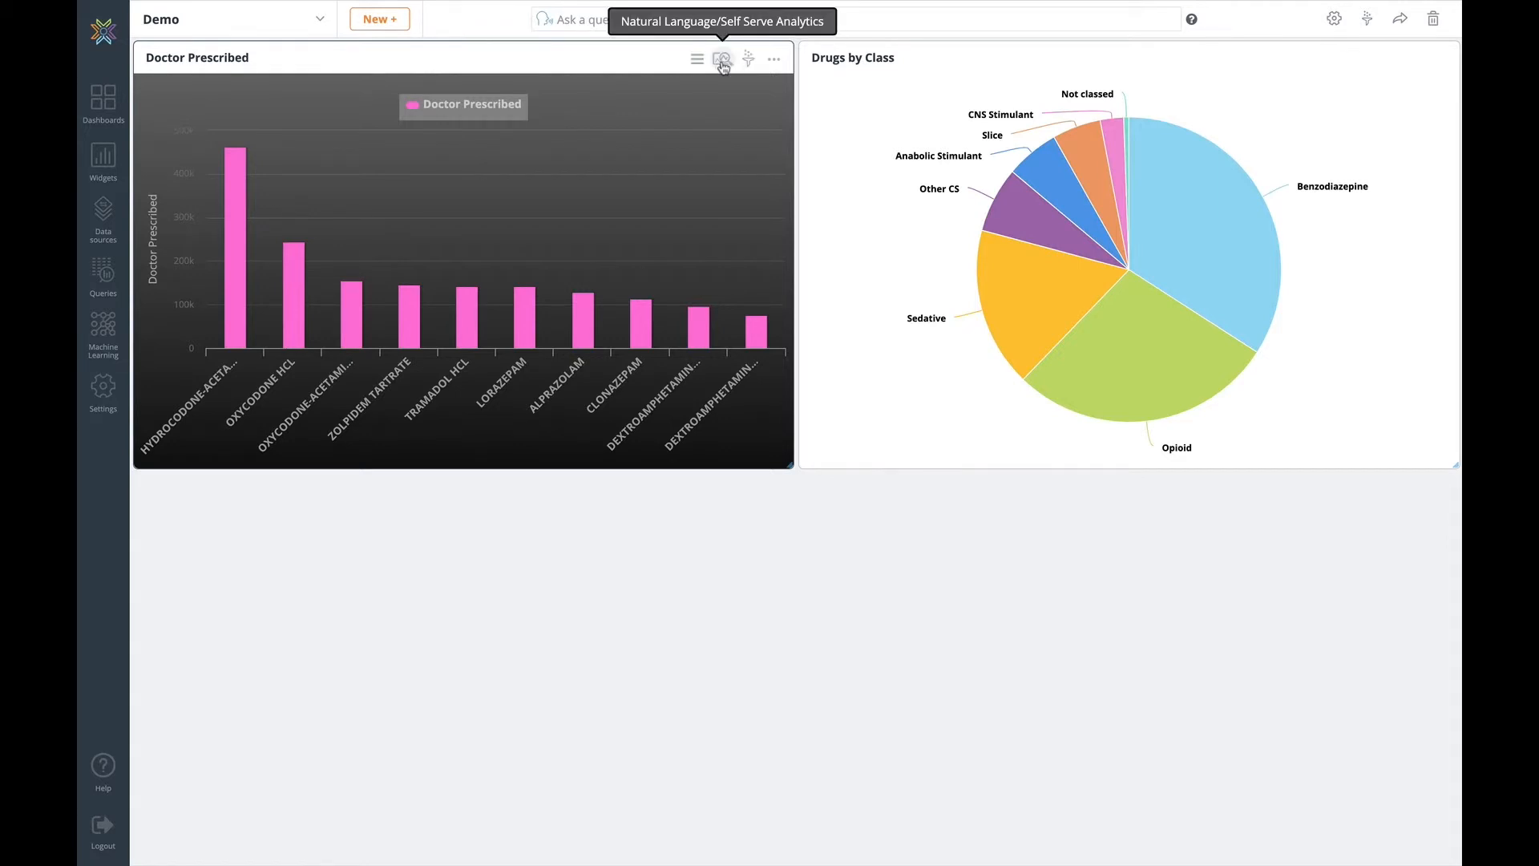
{"action": "mouse_move", "coordinate": [690, 84]}
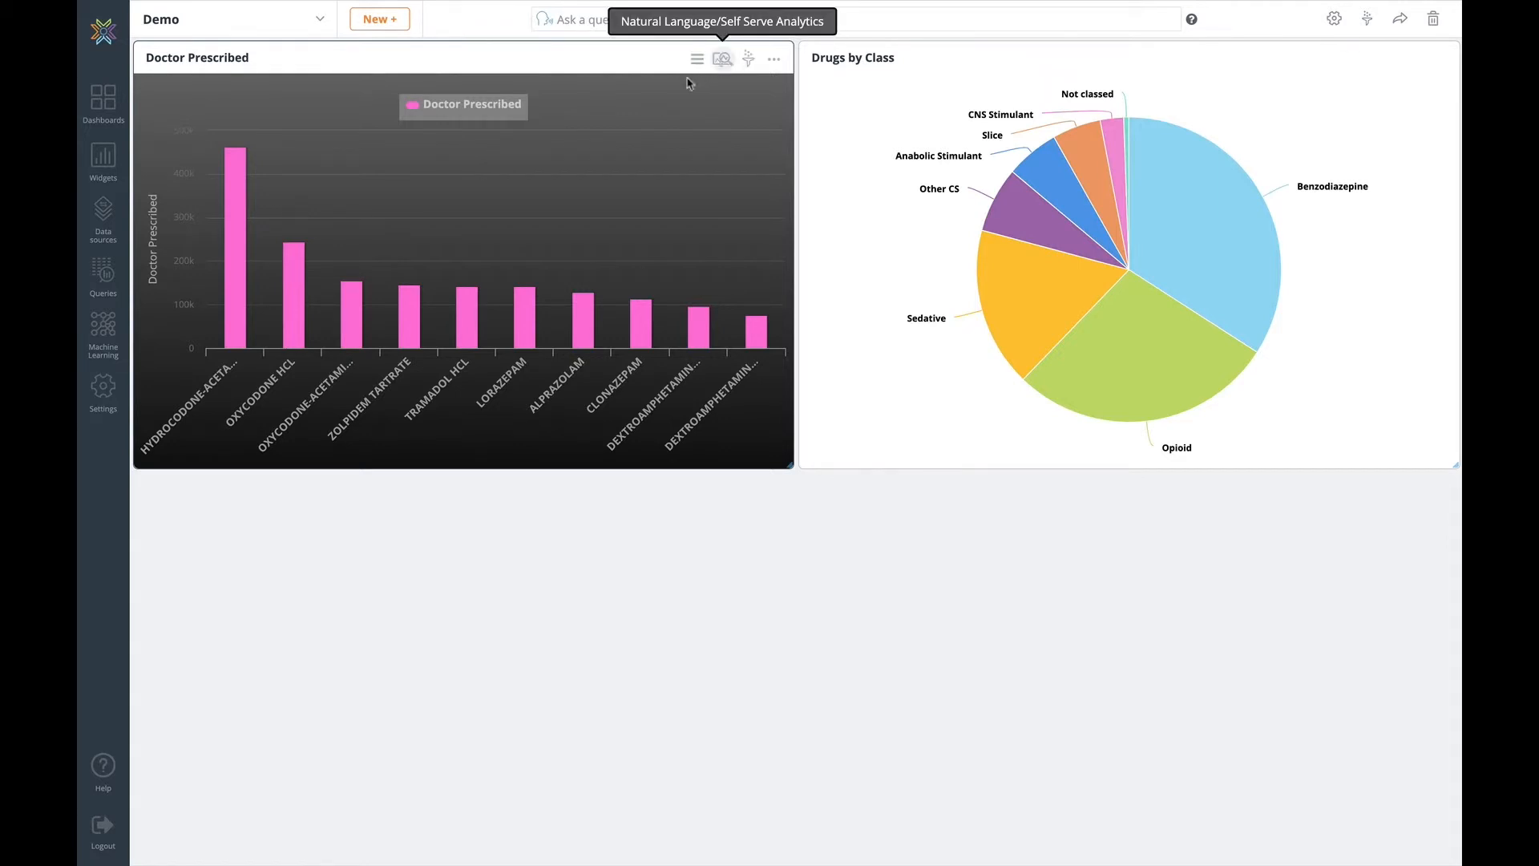
{"action": "mouse_move", "coordinate": [637, 205]}
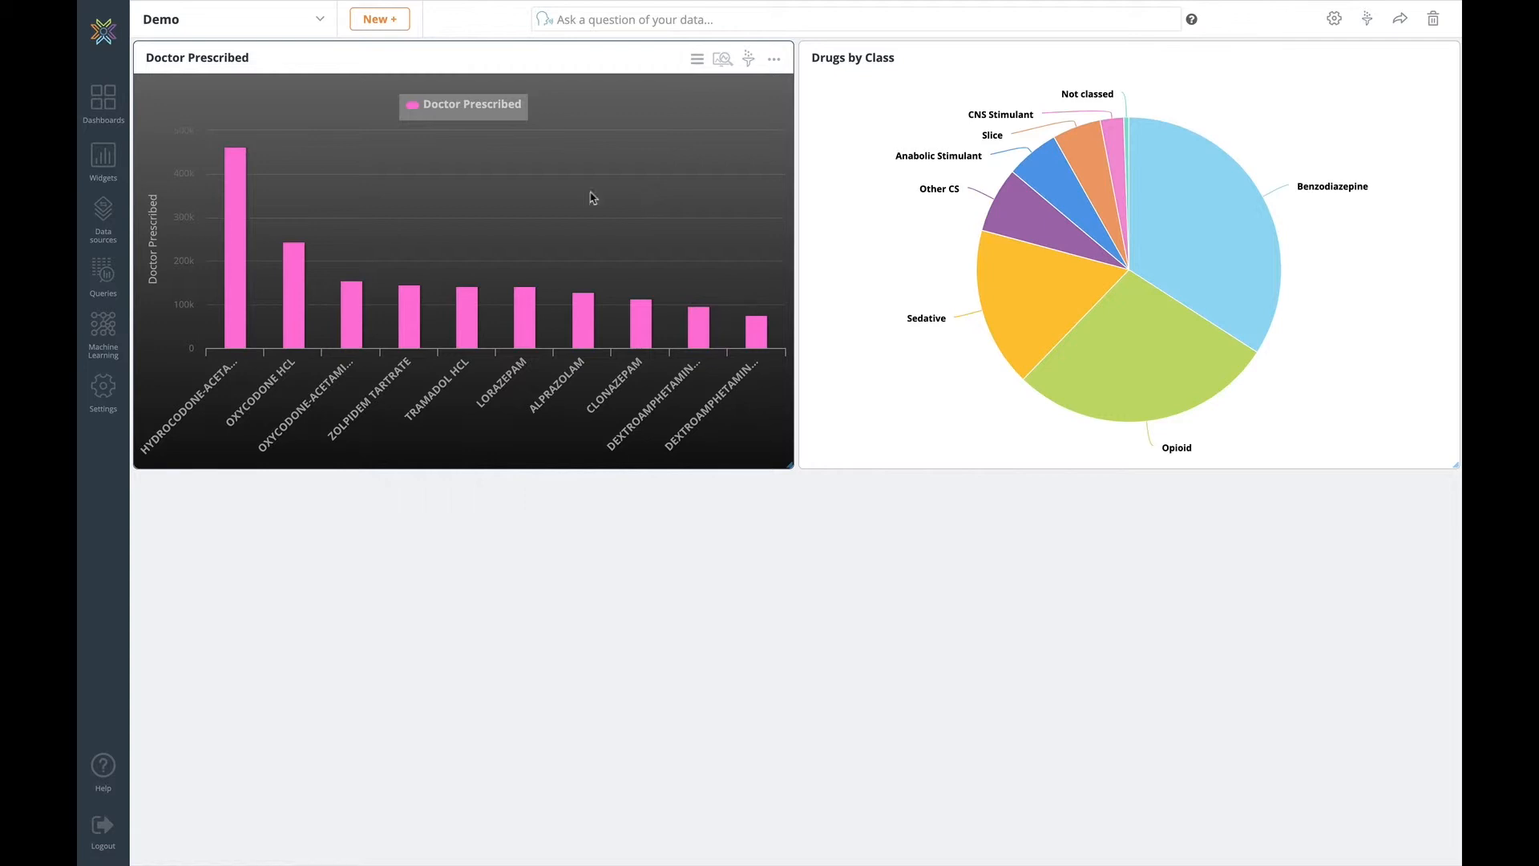
- Place the Maximum Dispensed Quantity by Drug and Average Days Supply by Drug Class widgets
{"action": "left_click", "coordinate": [103, 157]}
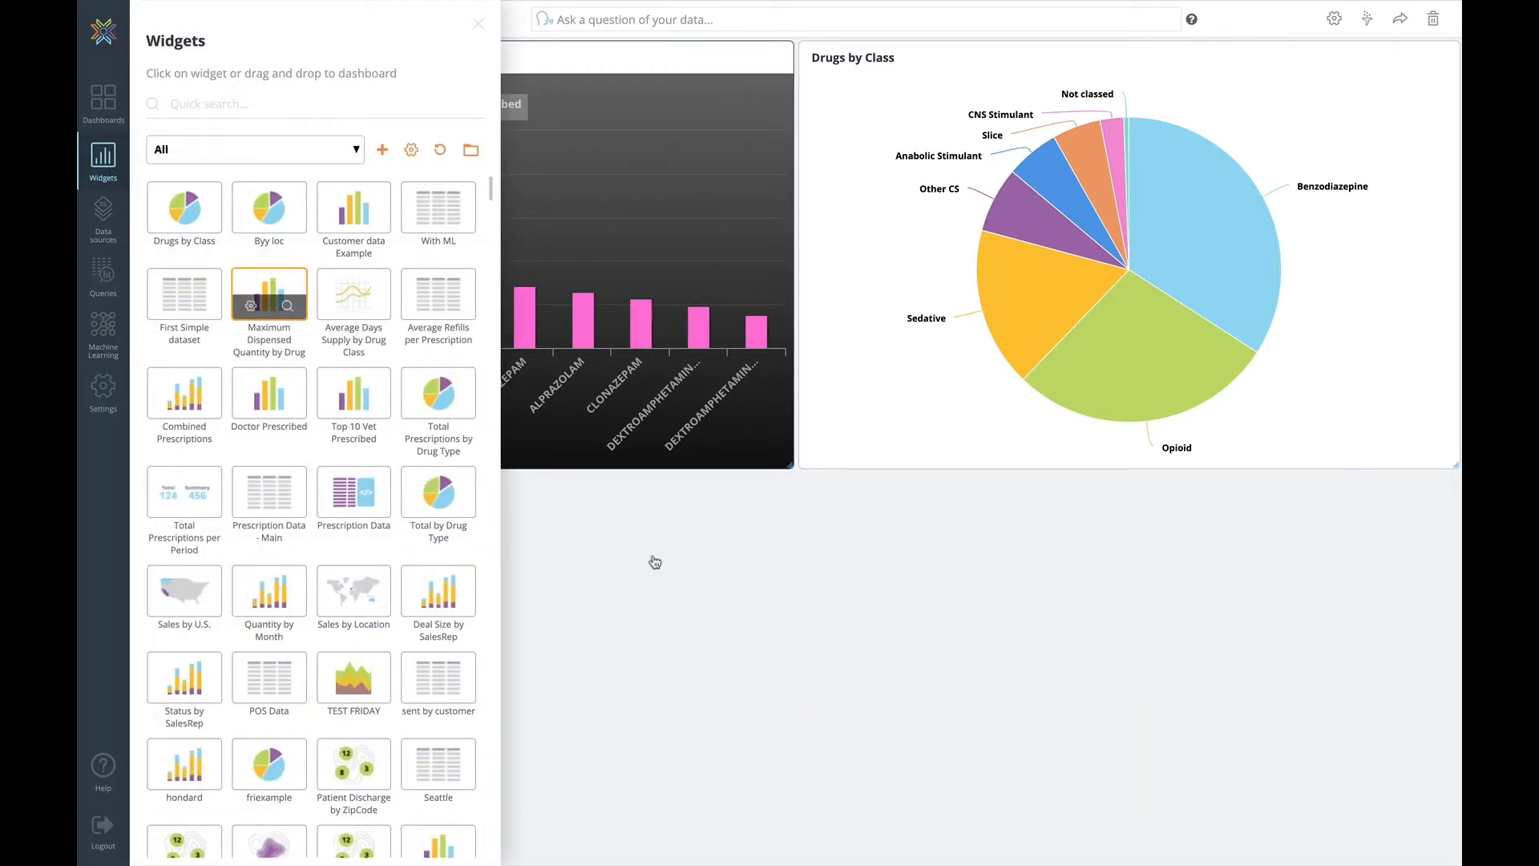
{"action": "left_click", "coordinate": [270, 398]}
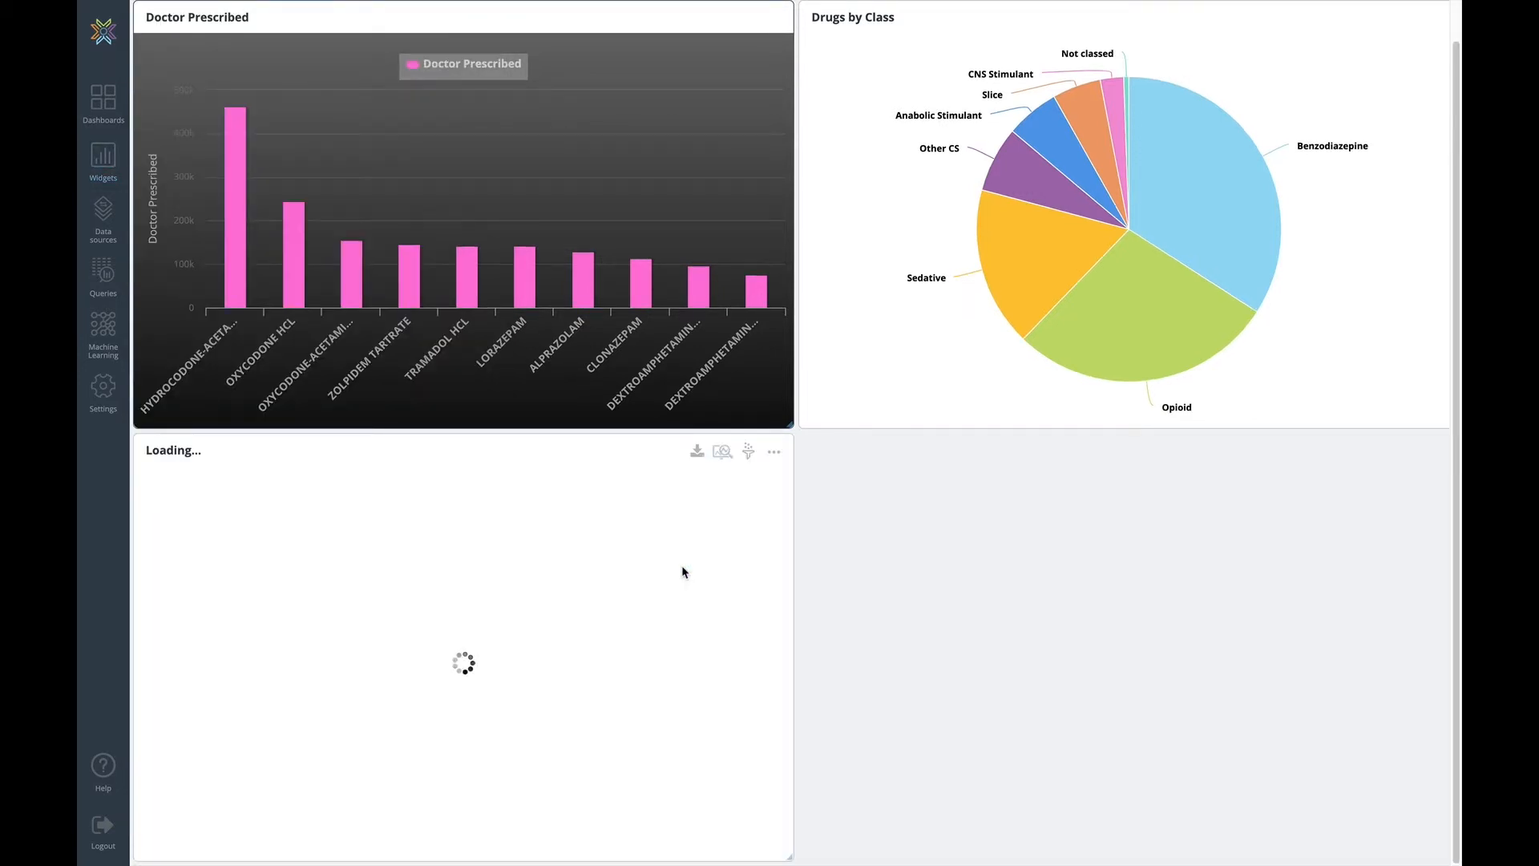
{"action": "left_click", "coordinate": [102, 162]}
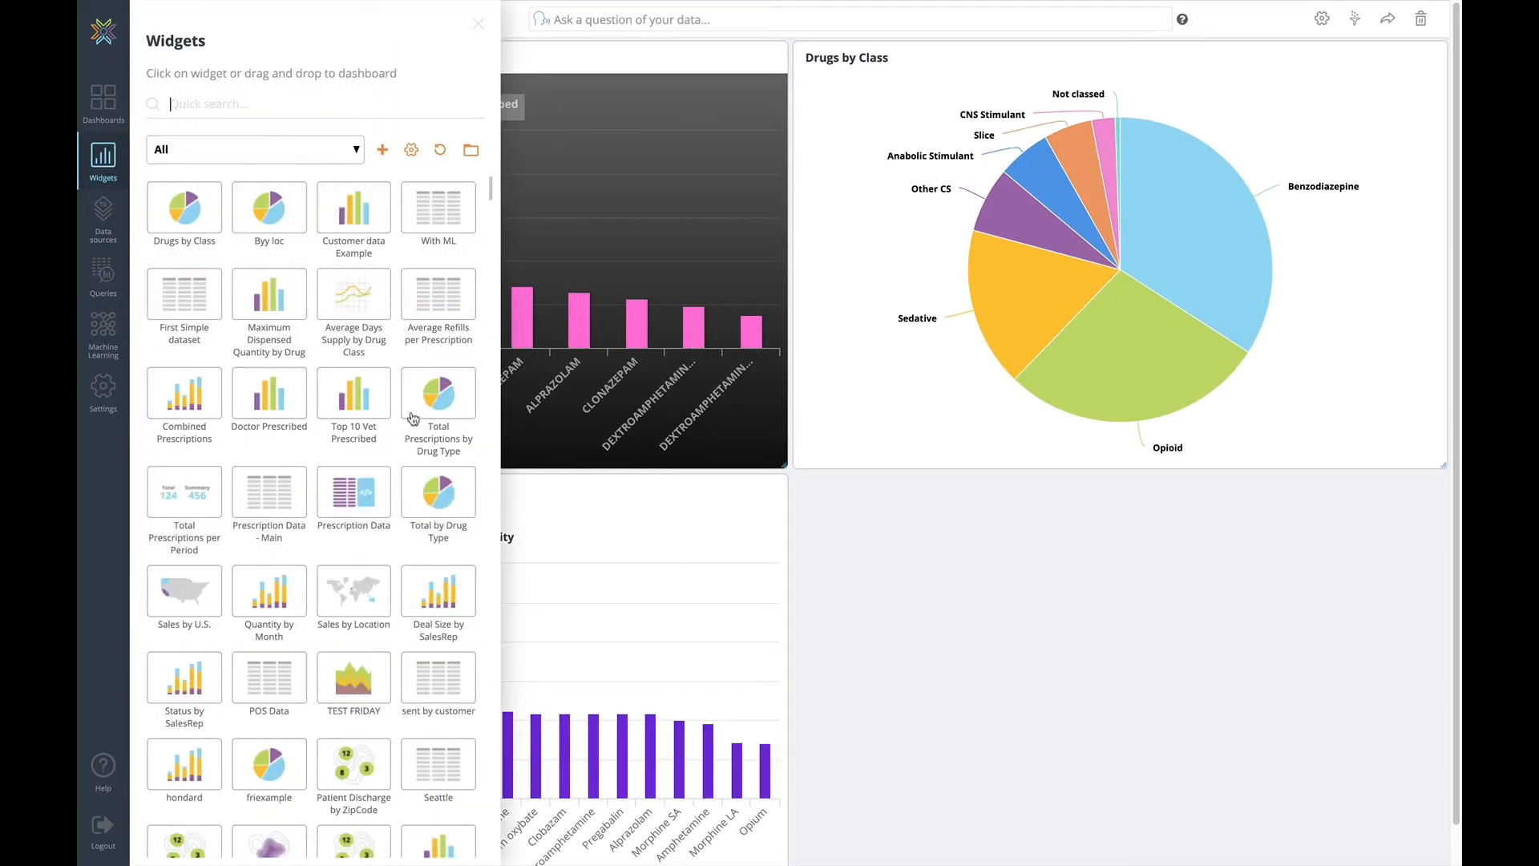
{"action": "left_click_drag", "start_coordinate": [352, 296], "coordinate": [840, 532]}
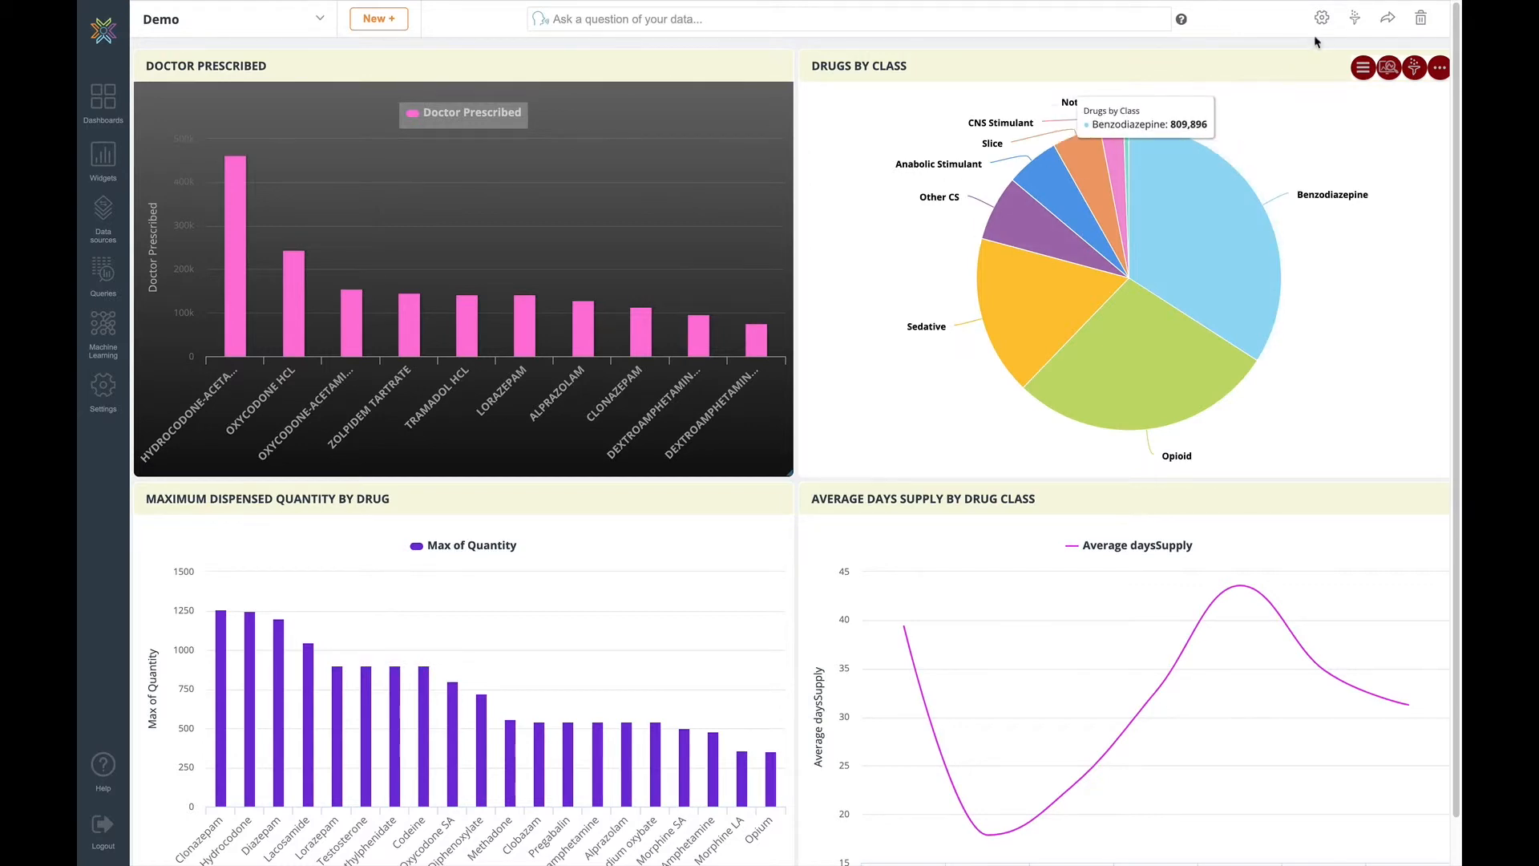
{"action": "left_click", "coordinate": [1323, 18]}
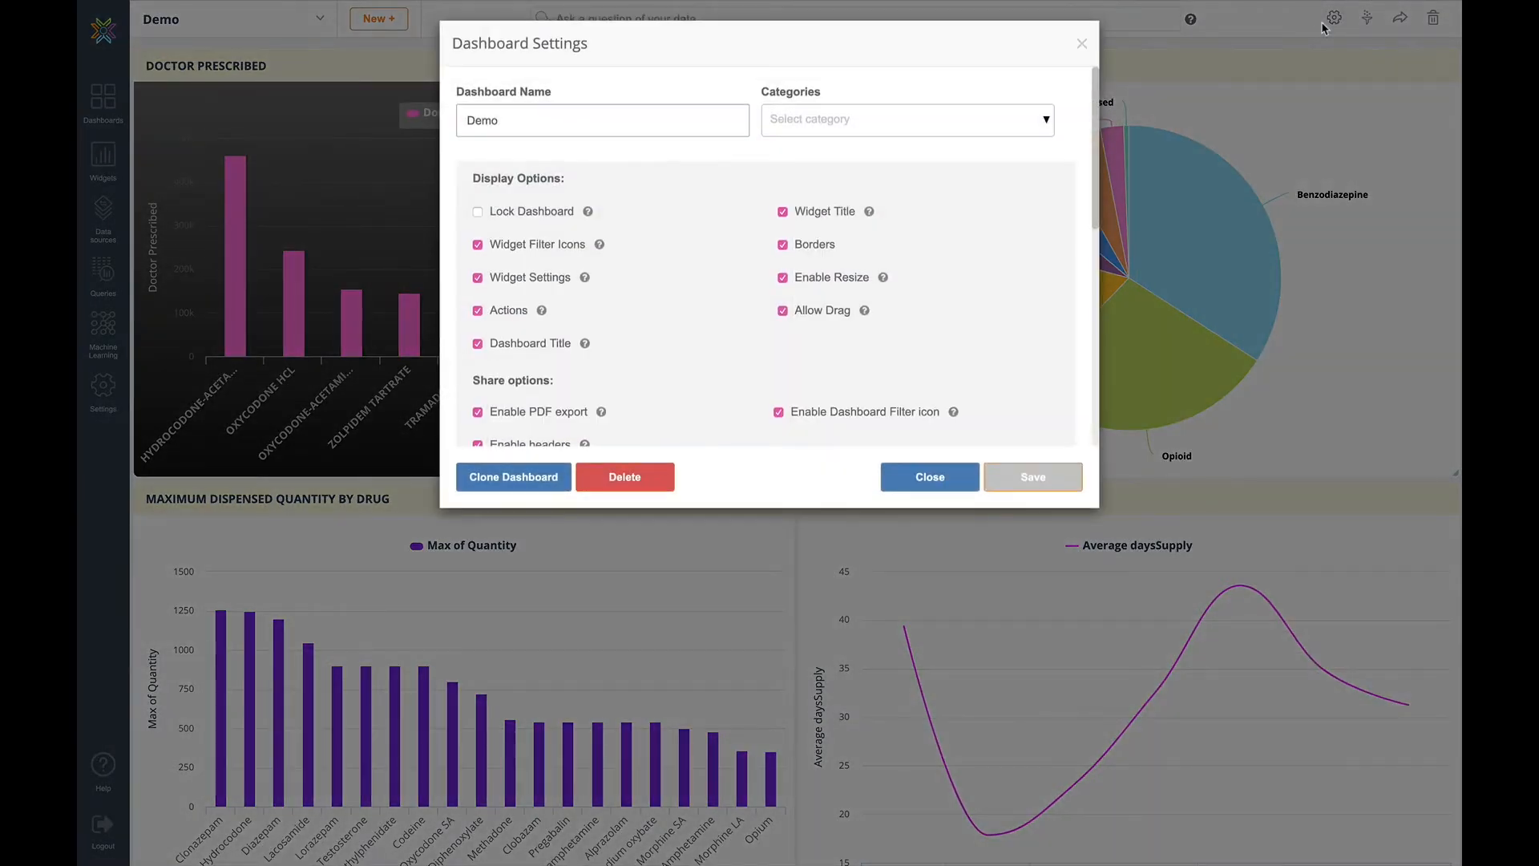
{"action": "mouse_move", "coordinate": [971, 273]}
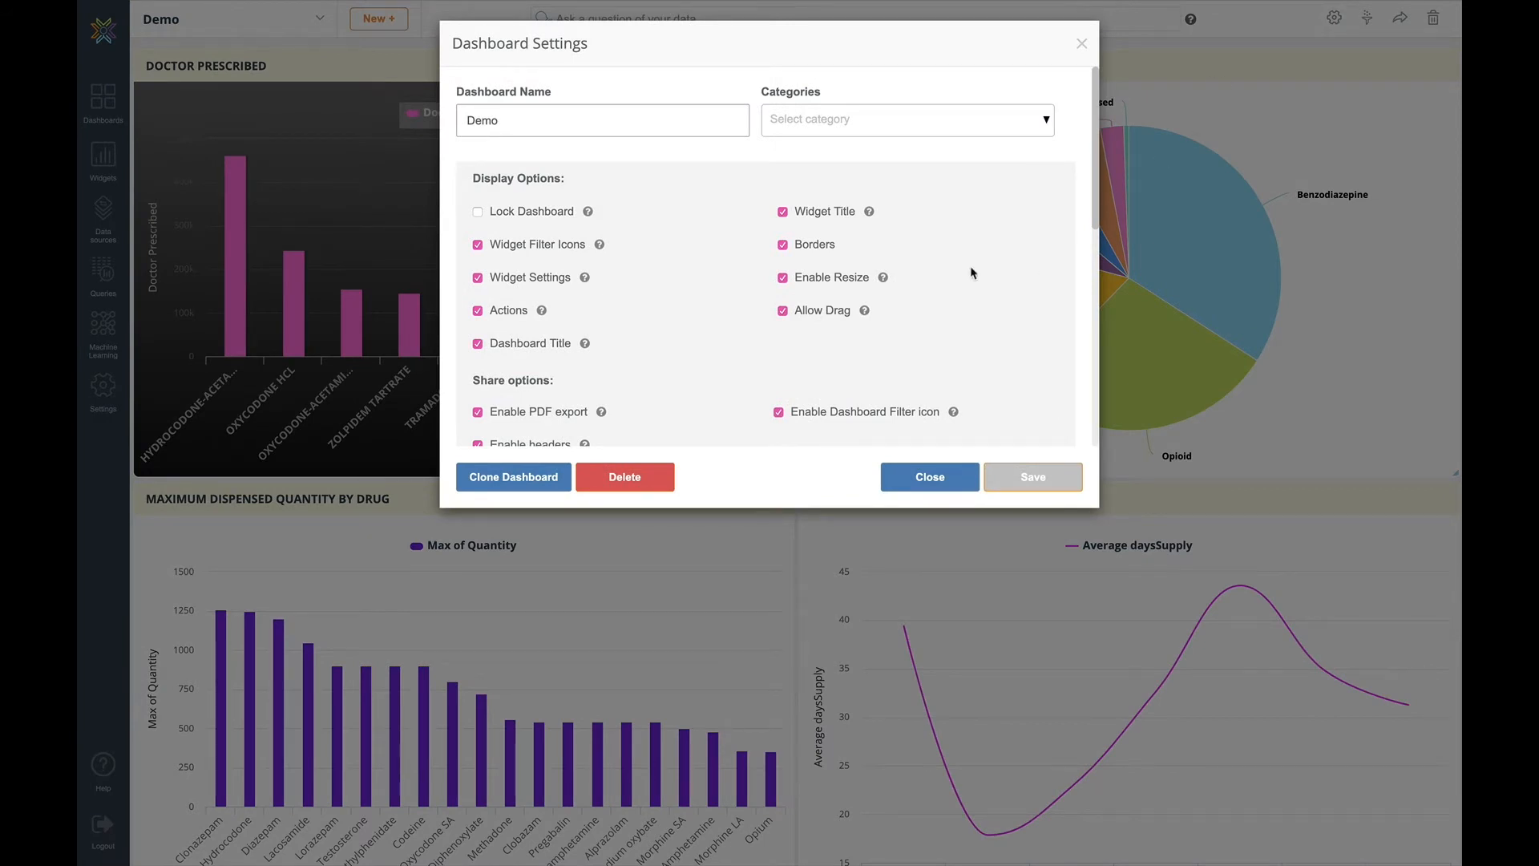
{"action": "mouse_move", "coordinate": [832, 213]}
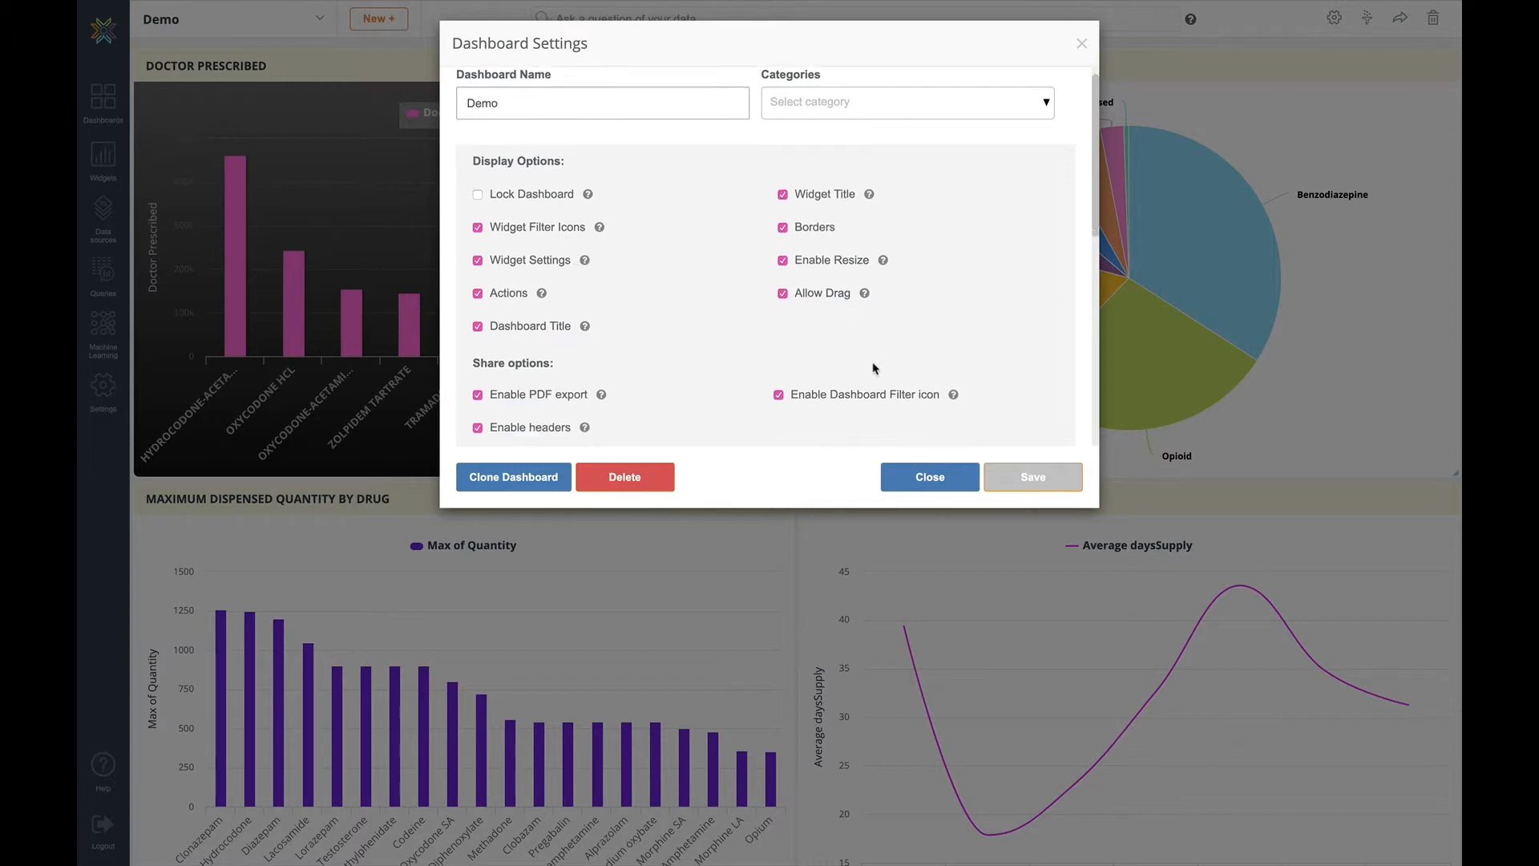
{"action": "scroll", "scroll_direction": "down", "scroll_amount": 3}
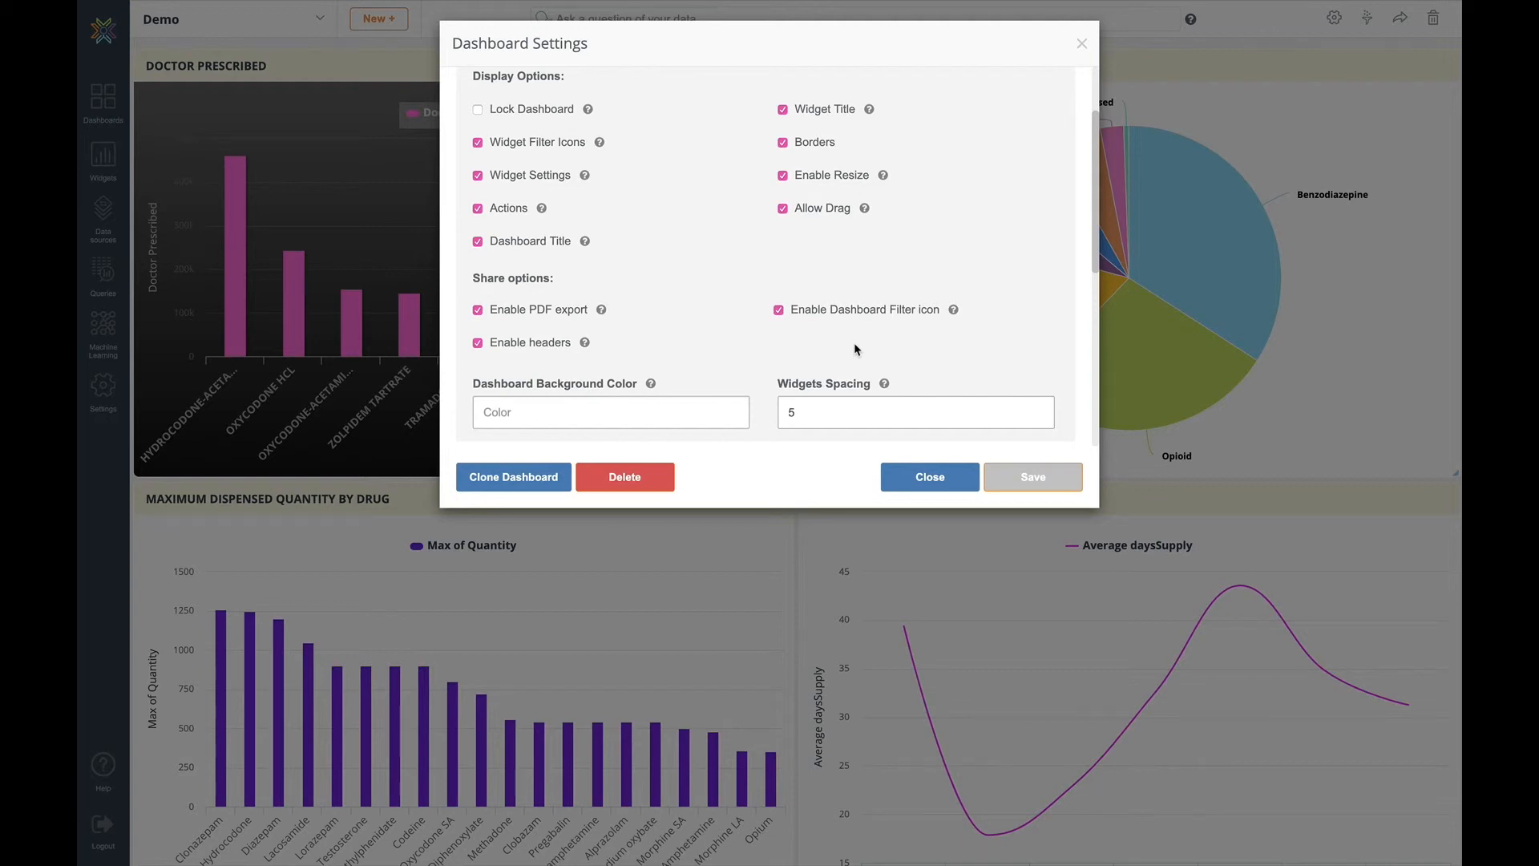
{"action": "mouse_move", "coordinate": [799, 348]}
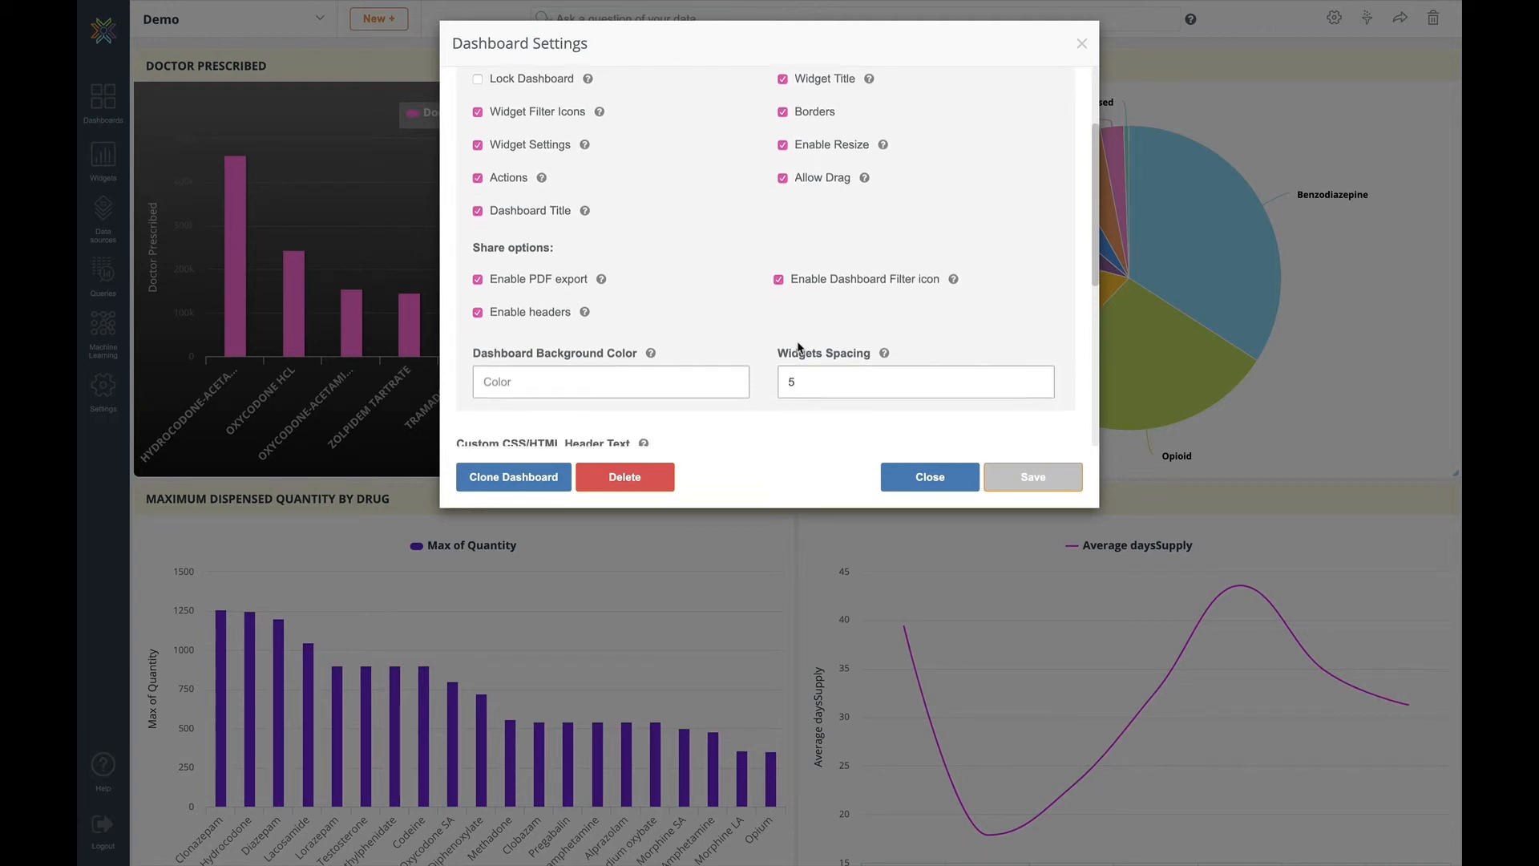
{"action": "scroll", "scroll_direction": "down", "scroll_amount": 3}
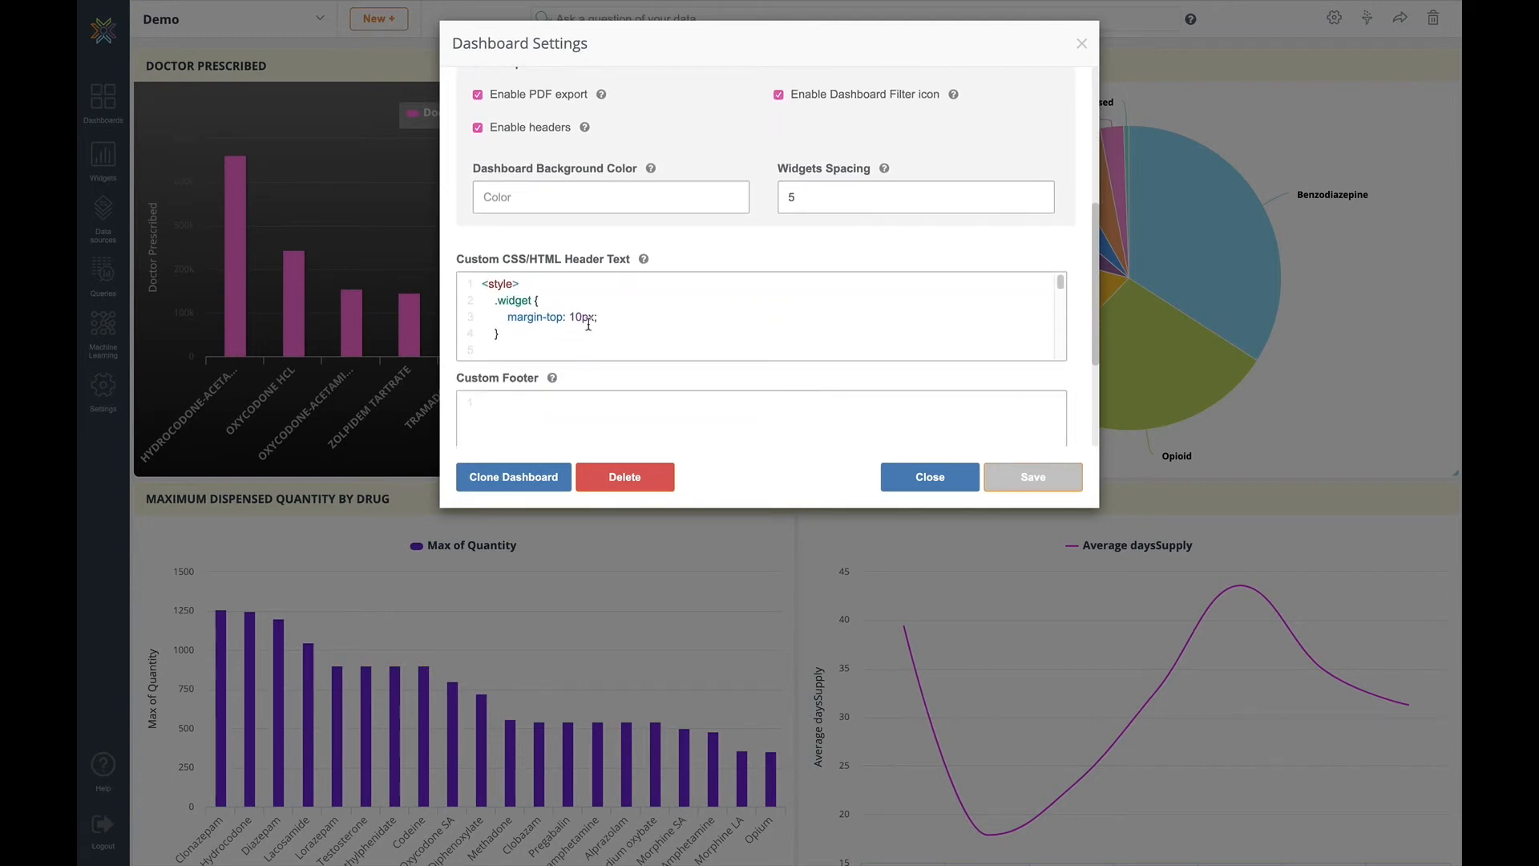
{"action": "left_click", "coordinate": [927, 476]}
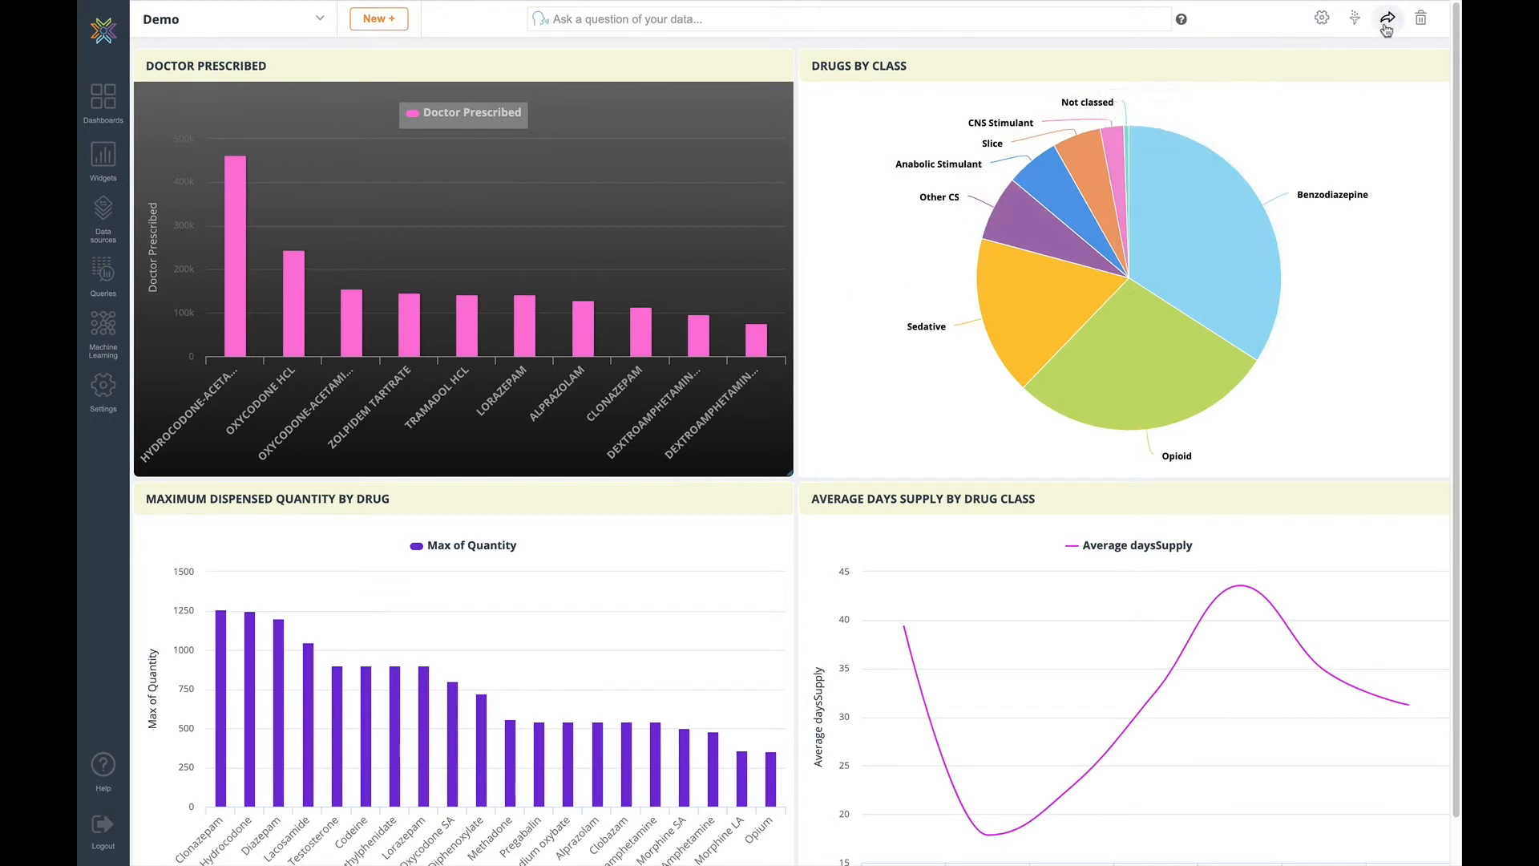
- Generate a shareable URL and embed code from the dashboard's share options
{"action": "left_click", "coordinate": [1386, 17]}
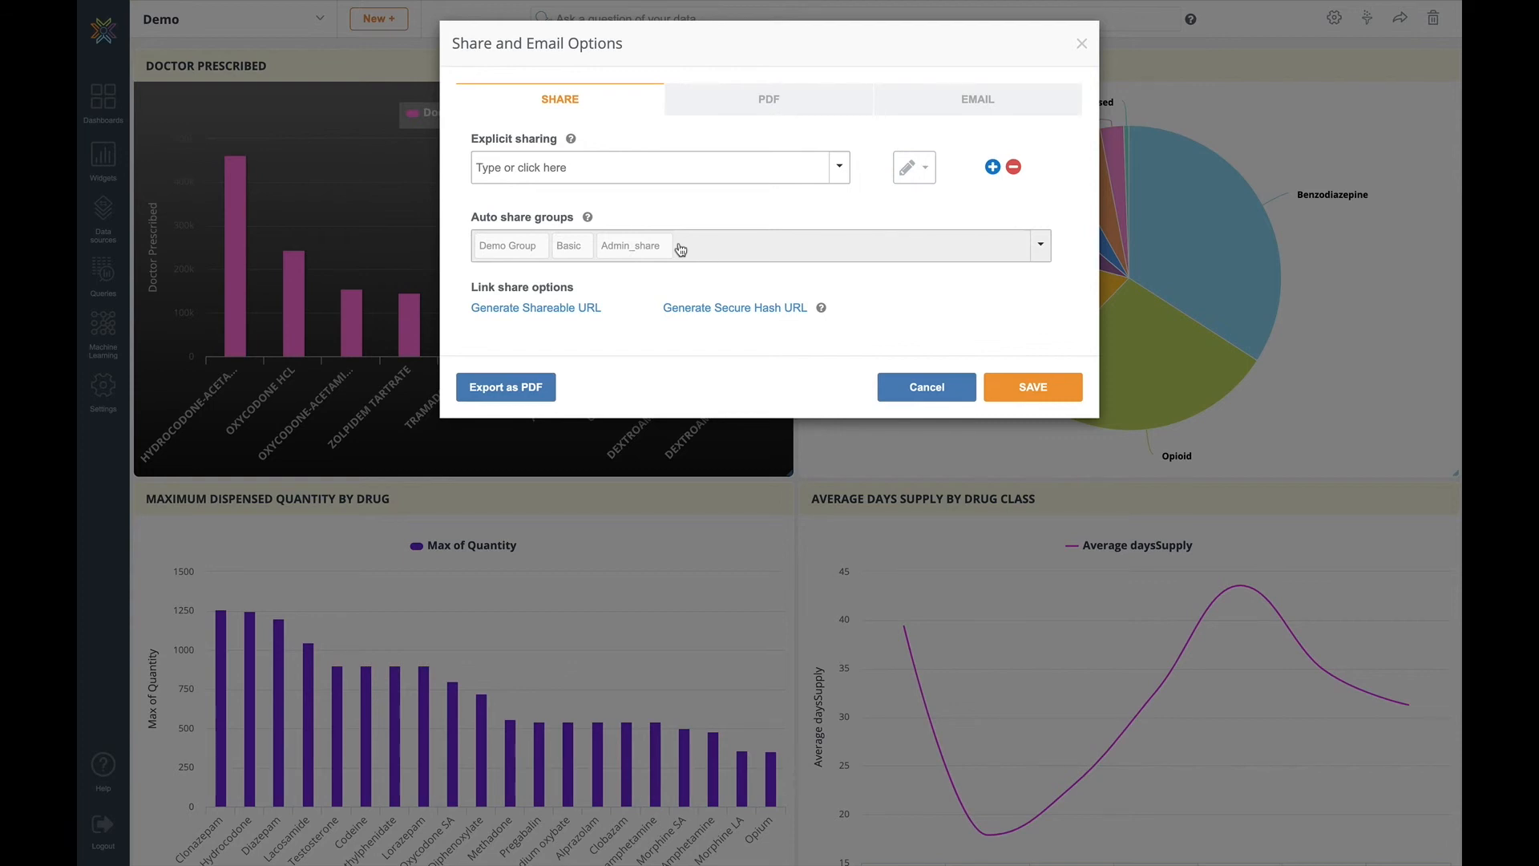
{"action": "mouse_move", "coordinate": [535, 314]}
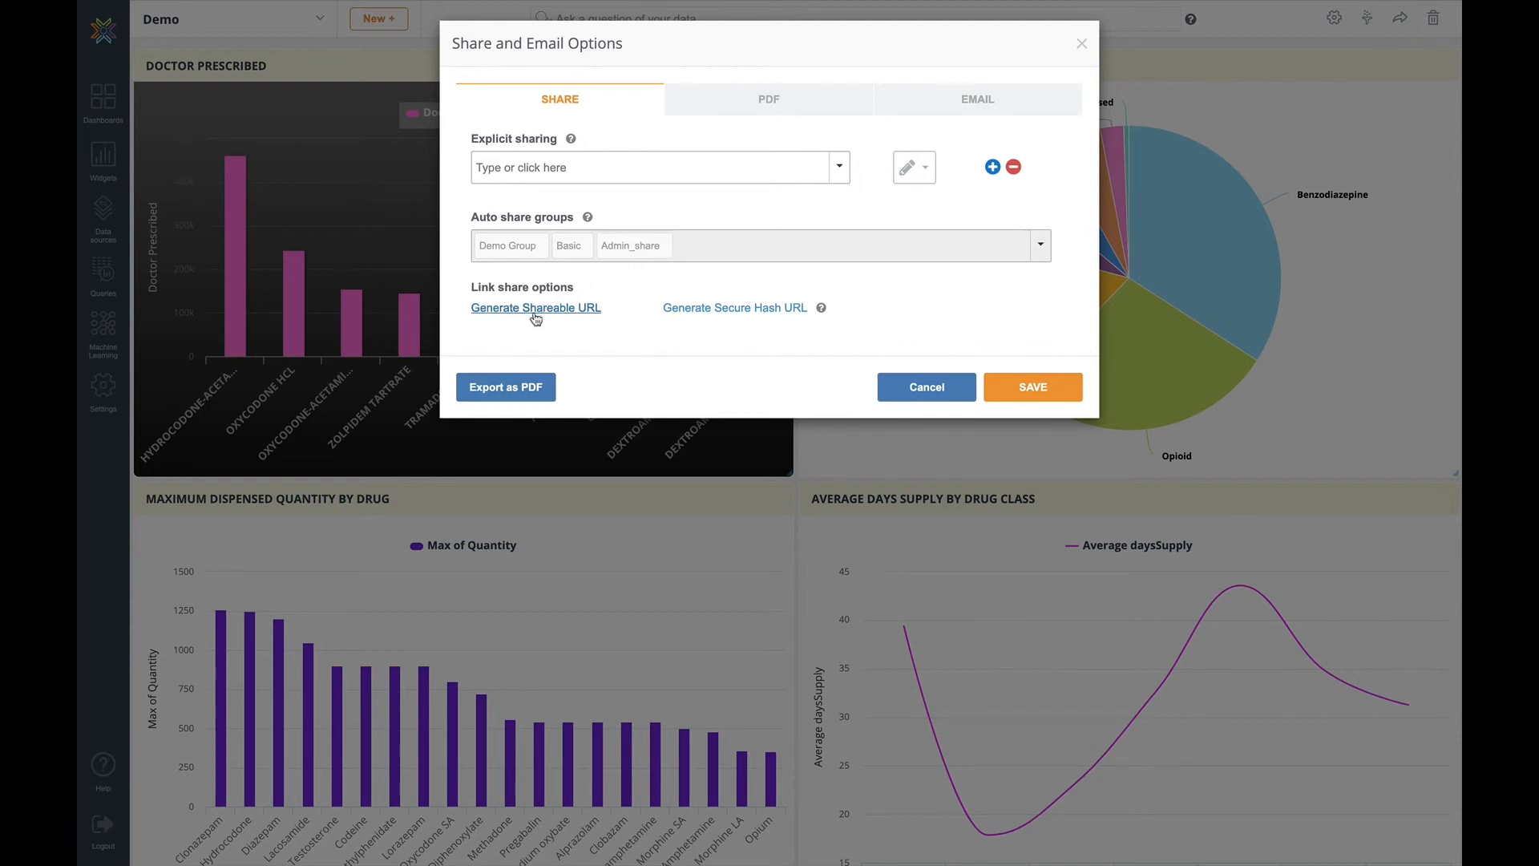
{"action": "left_click", "coordinate": [536, 308]}
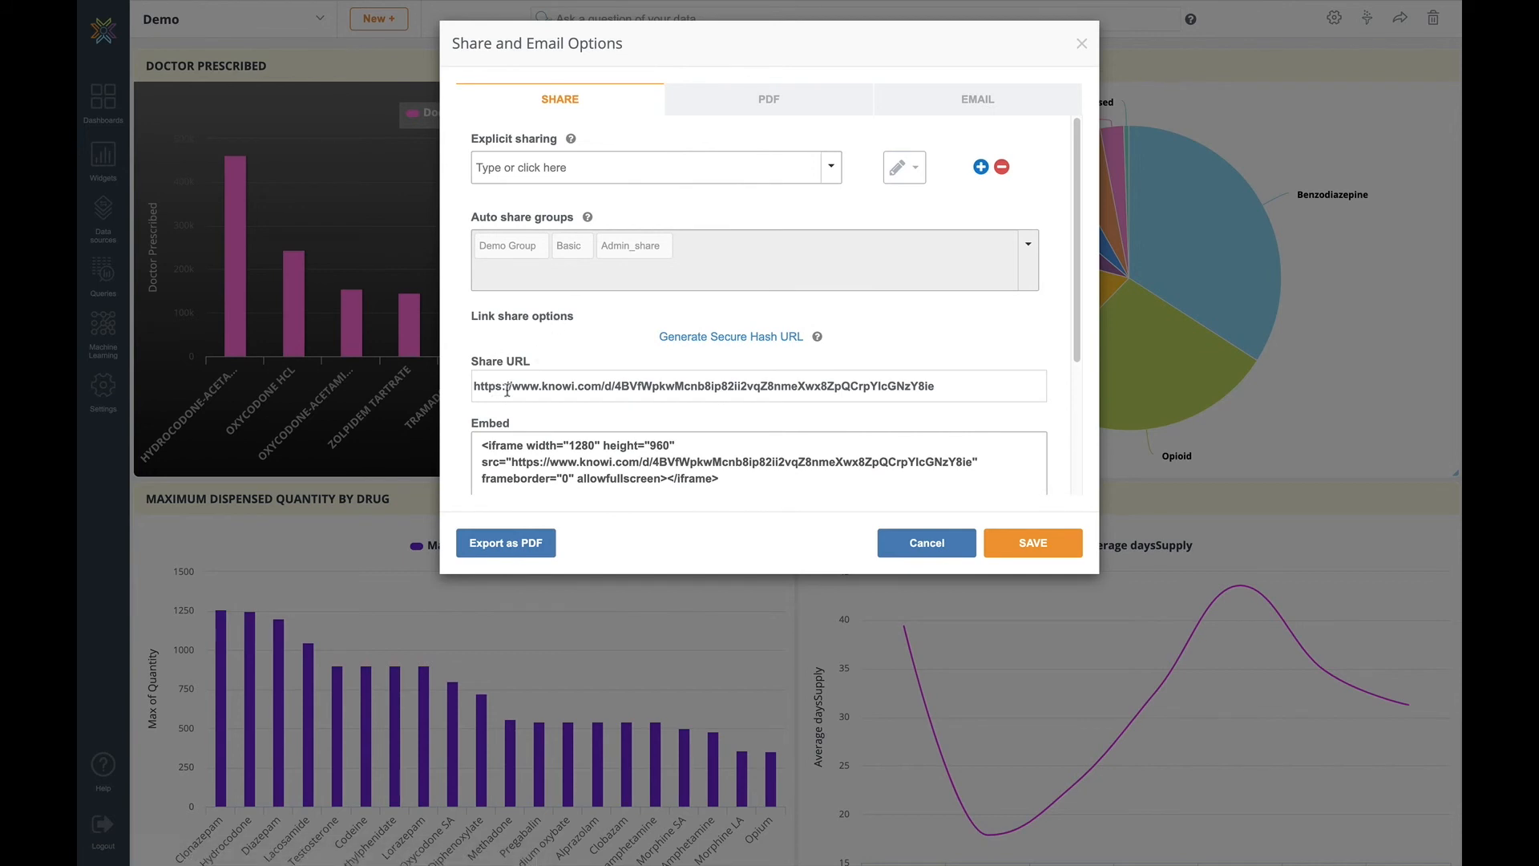